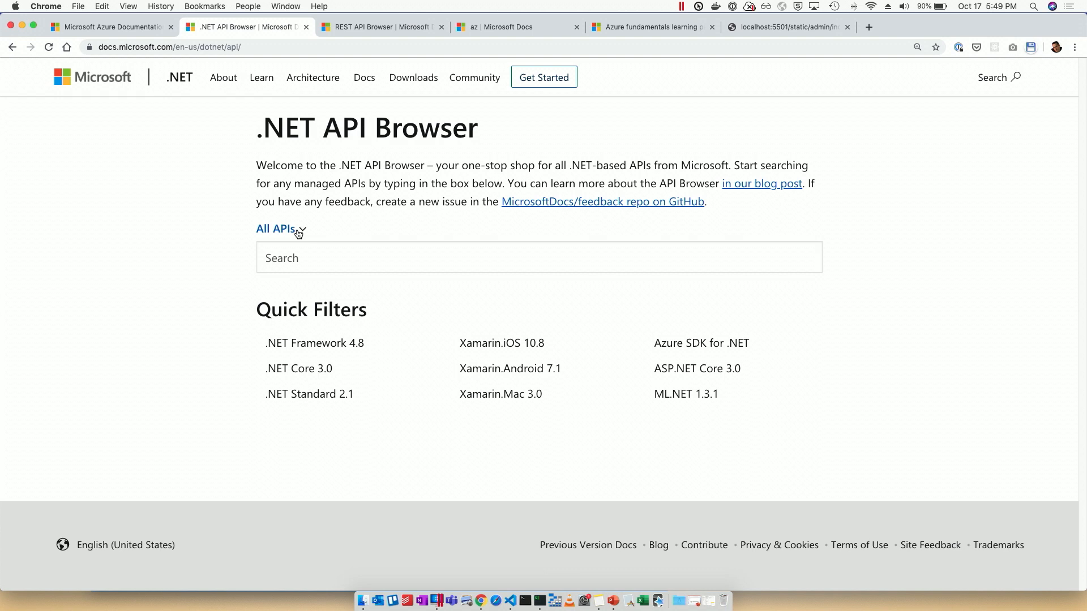
Expand the All APIs product dropdown and browse the product list, including .NET Core versions.
{"action": "left_click", "coordinate": [276, 228]}
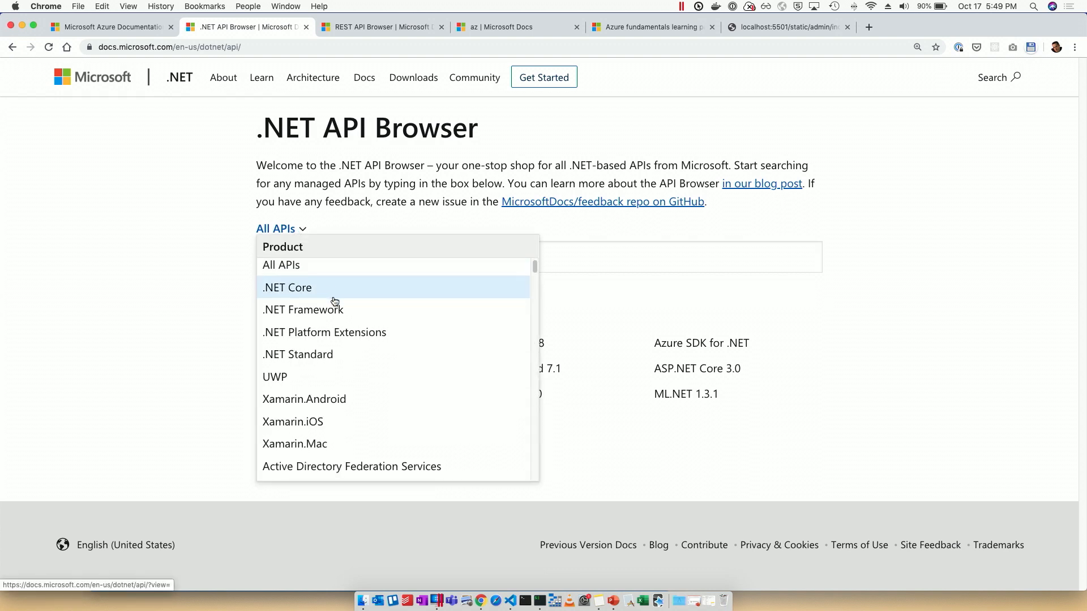
{"action": "scroll", "scroll_direction": "down", "scroll_amount": 3}
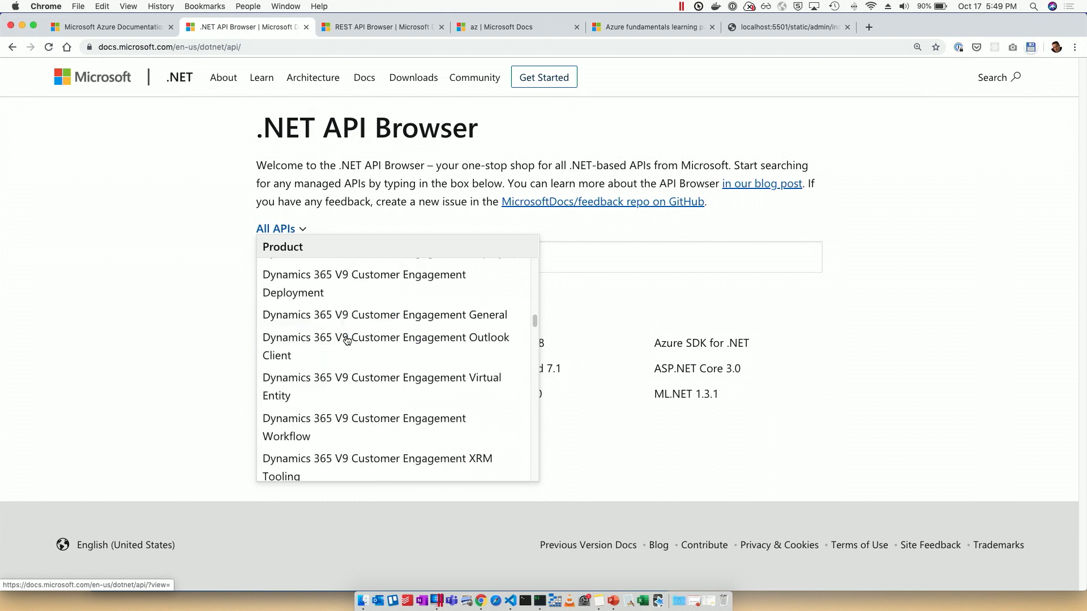
{"action": "scroll", "scroll_direction": "up", "scroll_amount": 3}
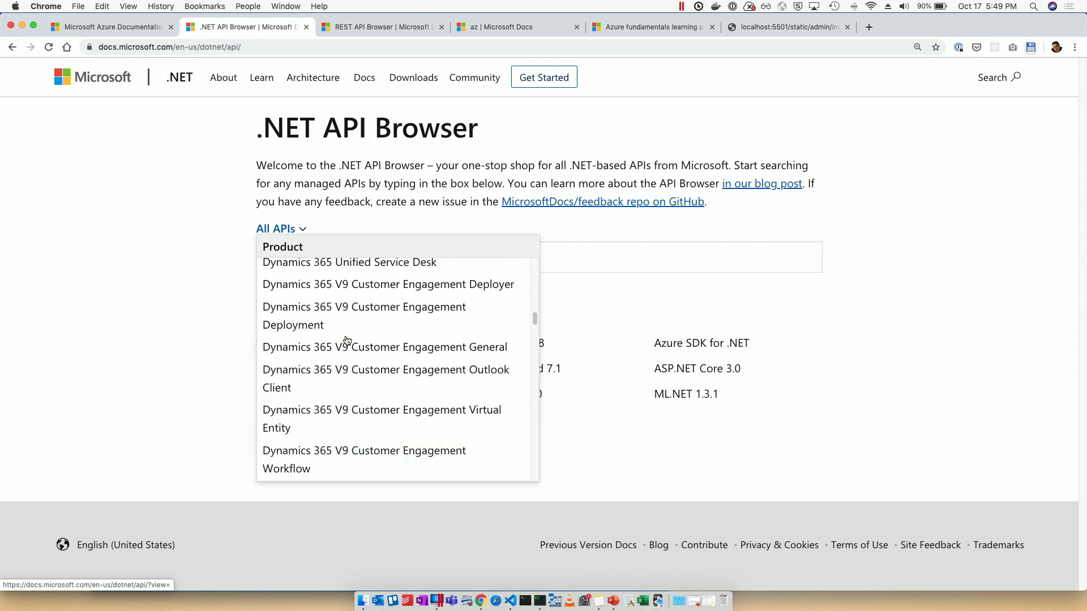
{"action": "scroll", "scroll_direction": "up", "scroll_amount": 3}
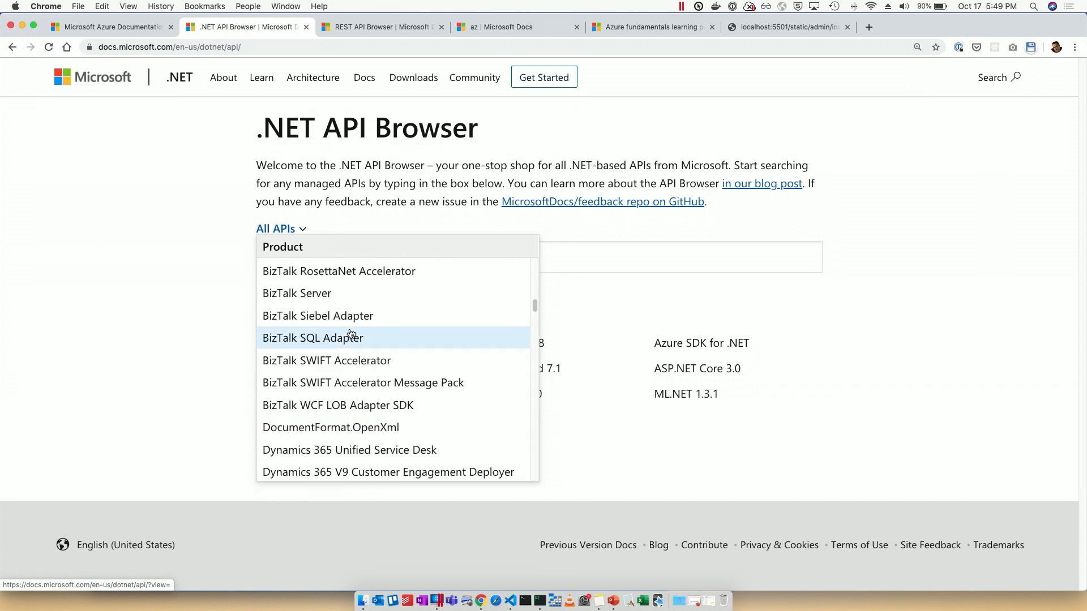
{"action": "scroll", "scroll_direction": "up", "scroll_amount": 3}
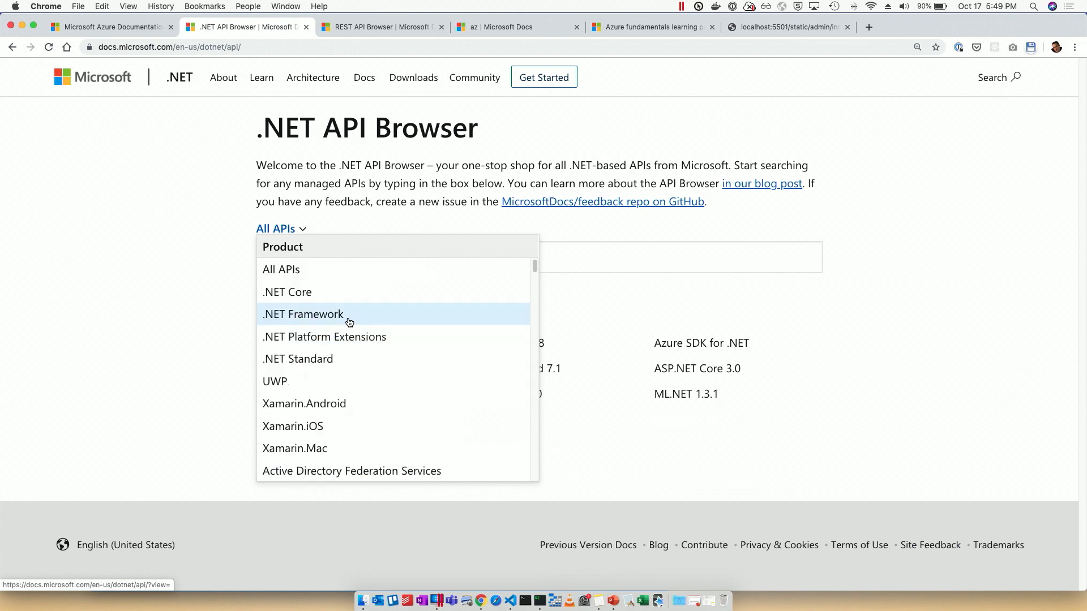
{"action": "mouse_move", "coordinate": [357, 299]}
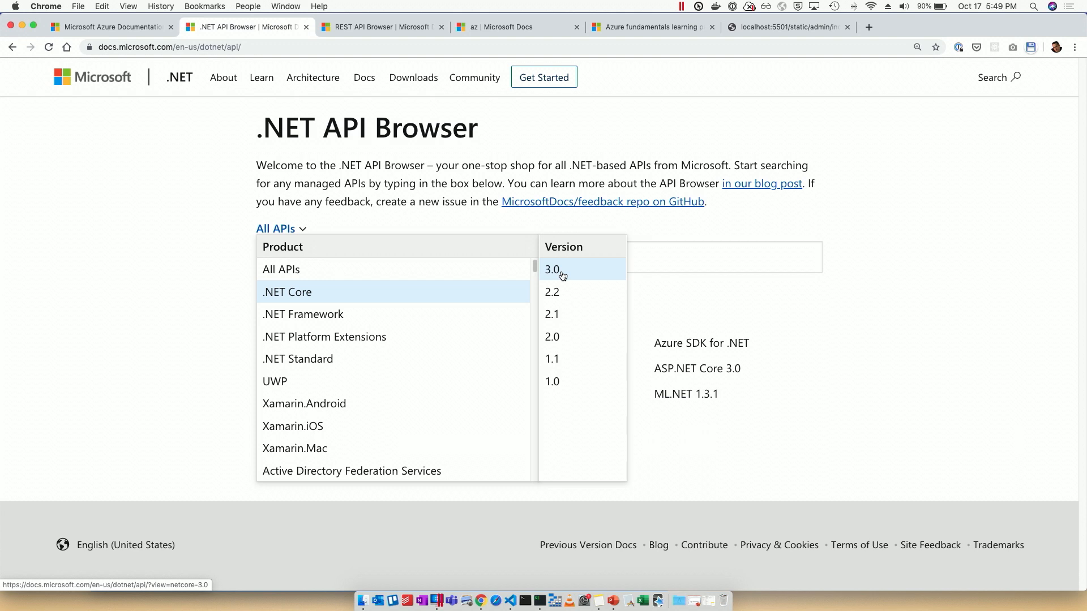
{"action": "mouse_move", "coordinate": [374, 314]}
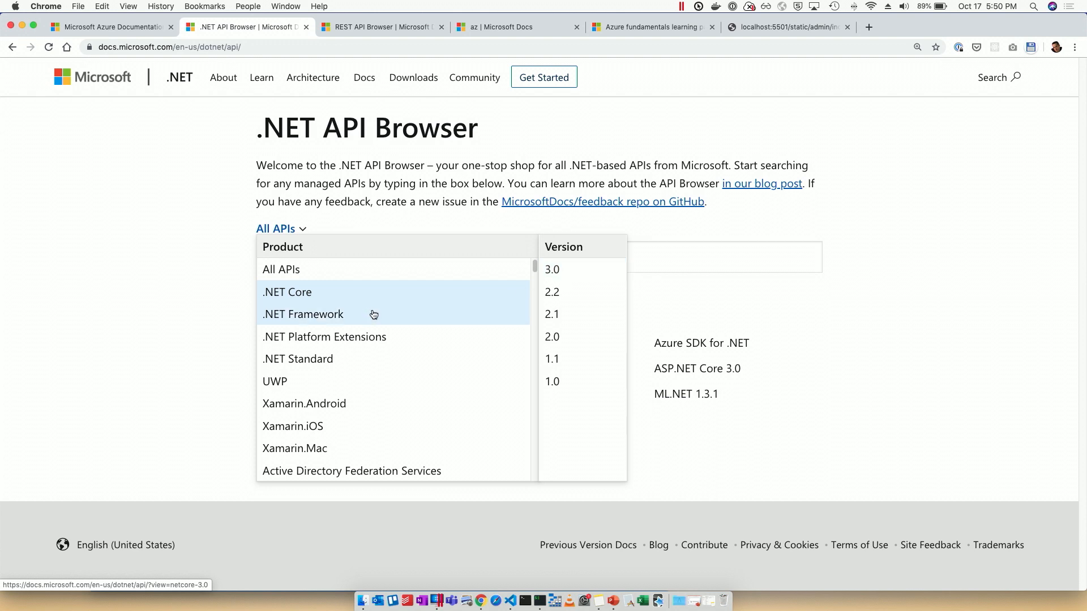
Filter the .NET API Browser to .NET Framework 4.8.
{"action": "left_click", "coordinate": [303, 314]}
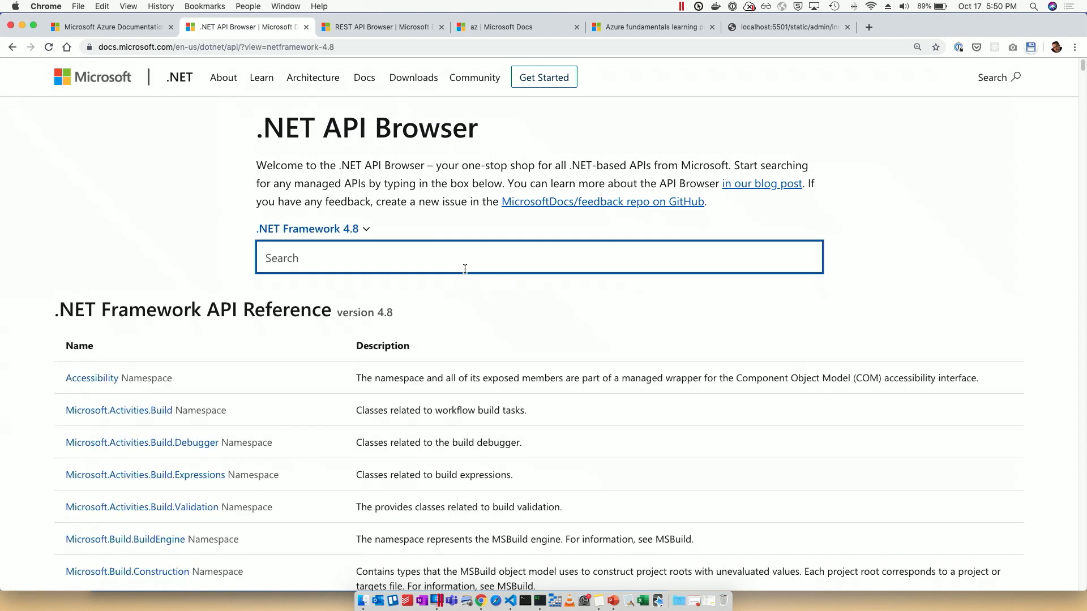
{"action": "type", "text": "coll"}
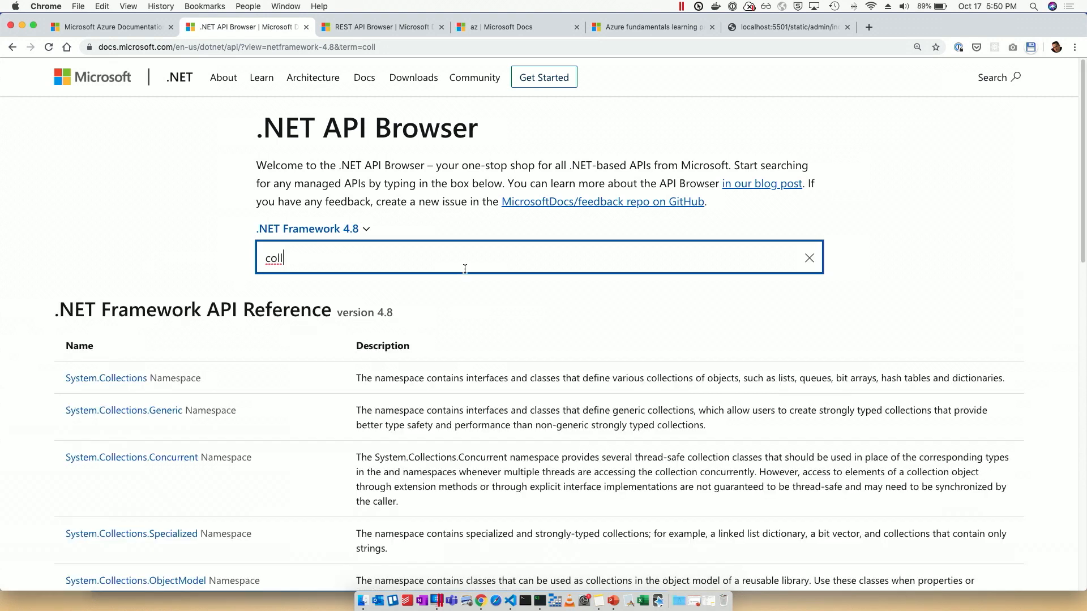
{"action": "mouse_move", "coordinate": [253, 480]}
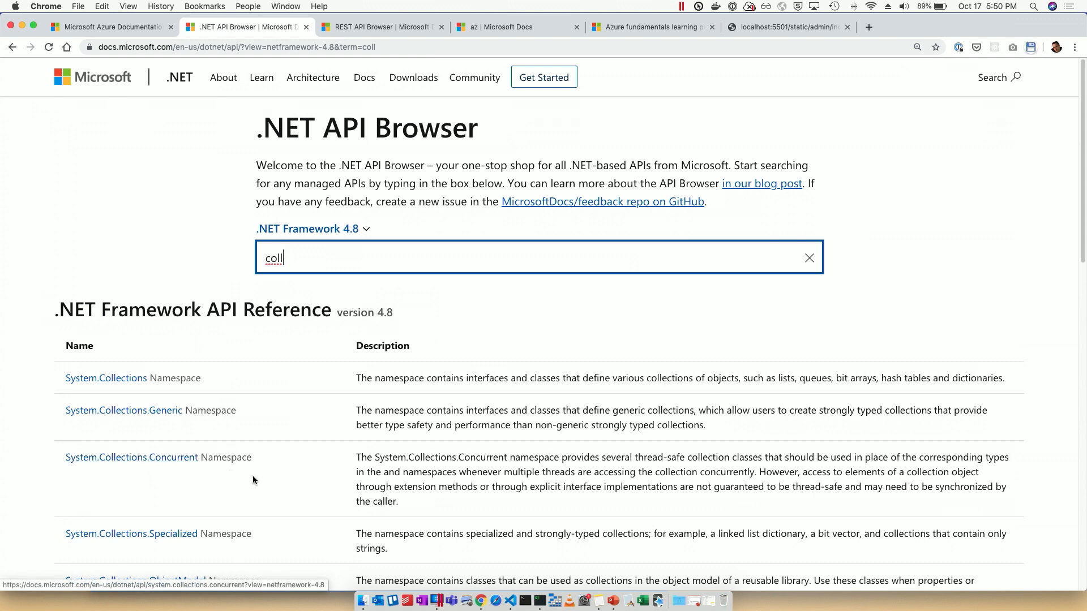
{"action": "scroll", "scroll_direction": "up", "scroll_amount": 3}
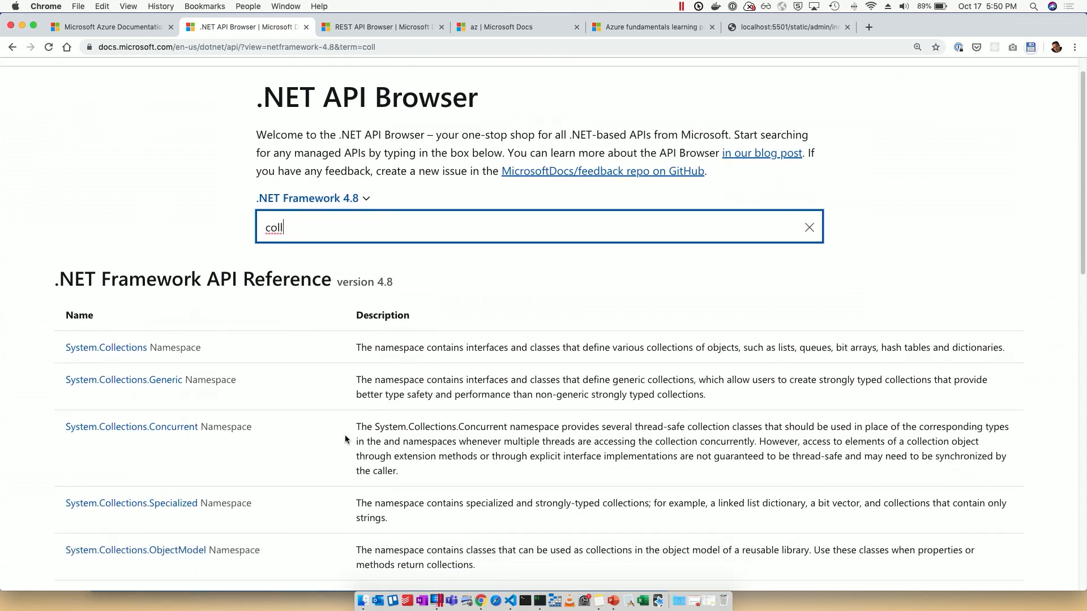
{"action": "scroll", "scroll_direction": "up", "scroll_amount": 3}
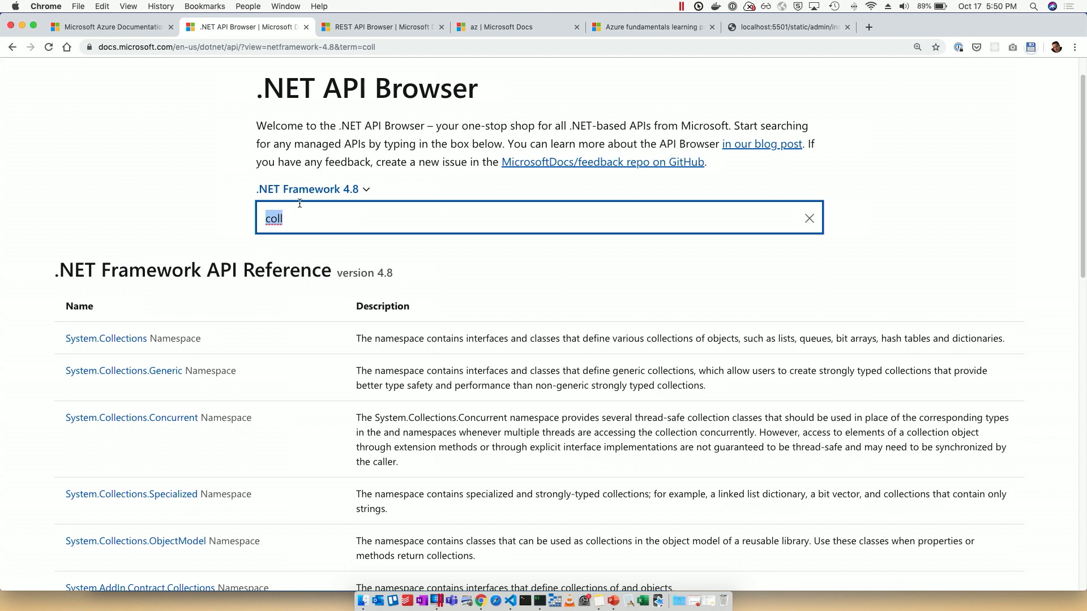
Search the APIs for 'string.format'.
{"action": "type", "text": "str"}
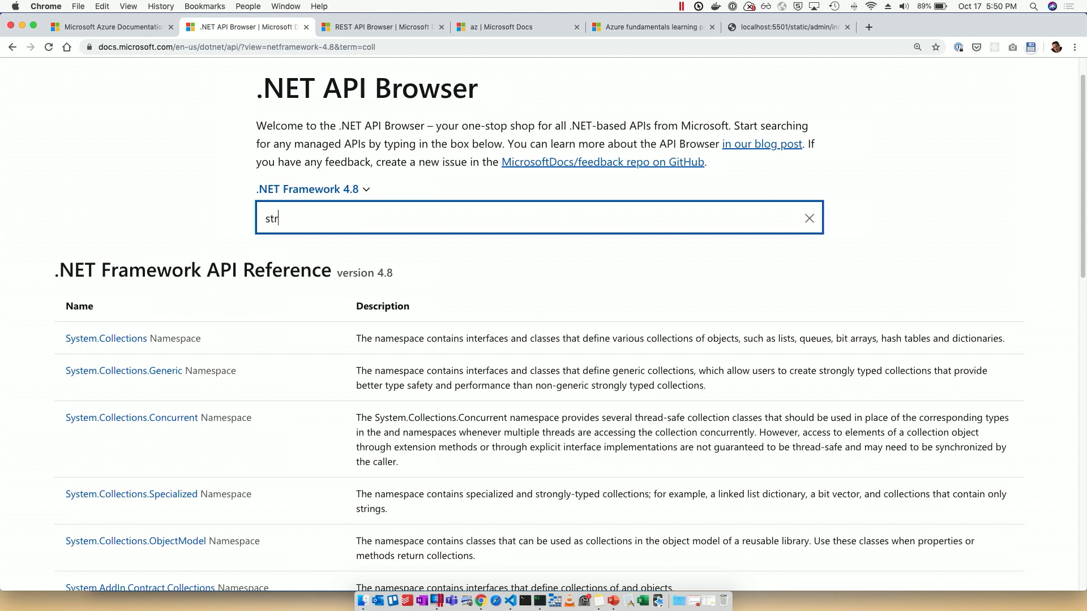
{"action": "type", "text": "ing"}
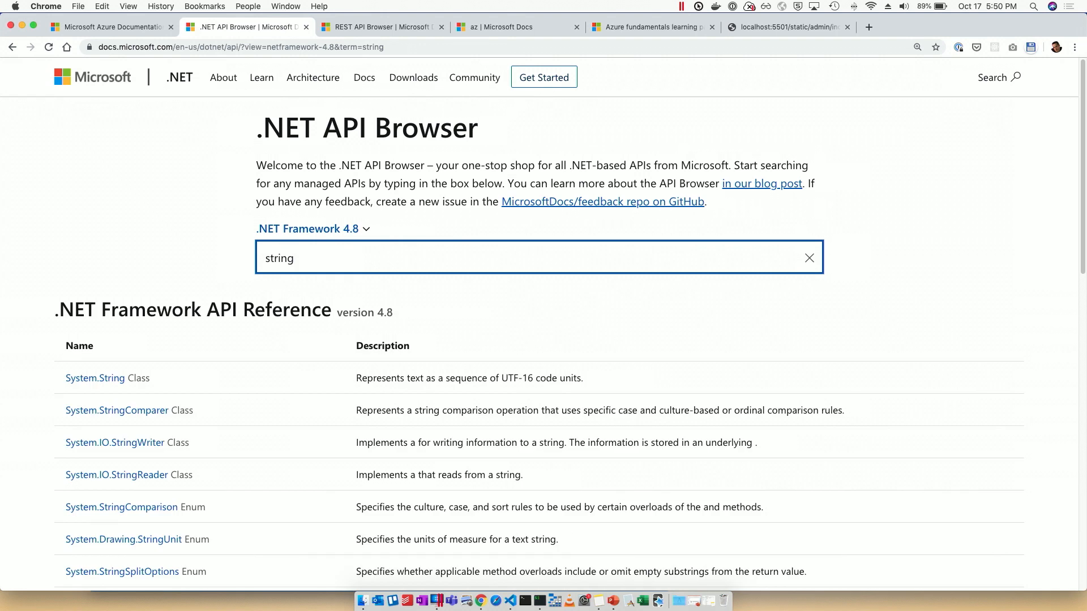
{"action": "type", "text": ".format"}
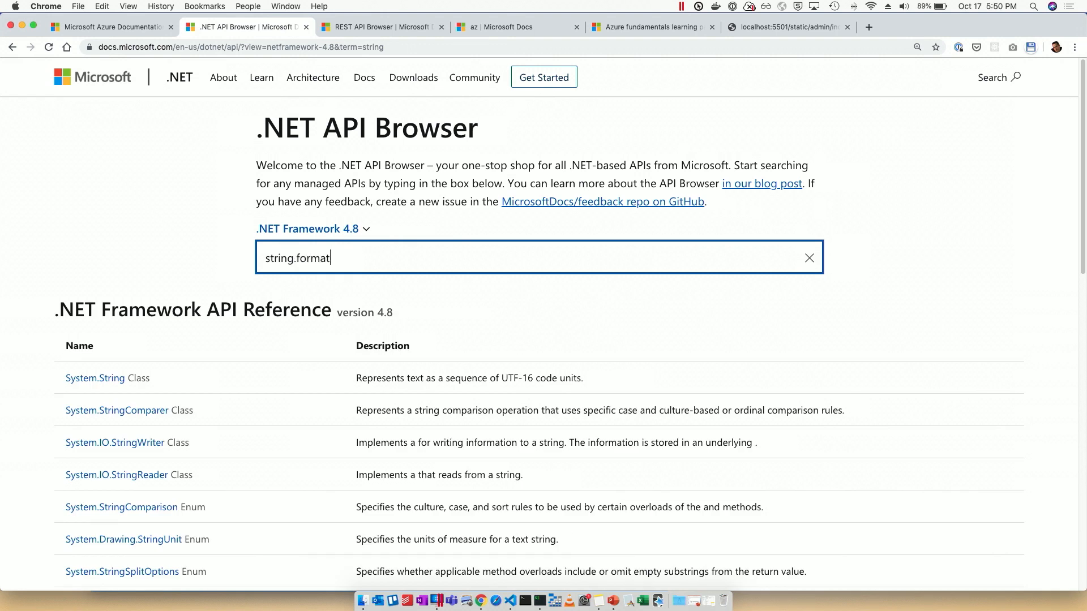
{"action": "key", "text": "Return"}
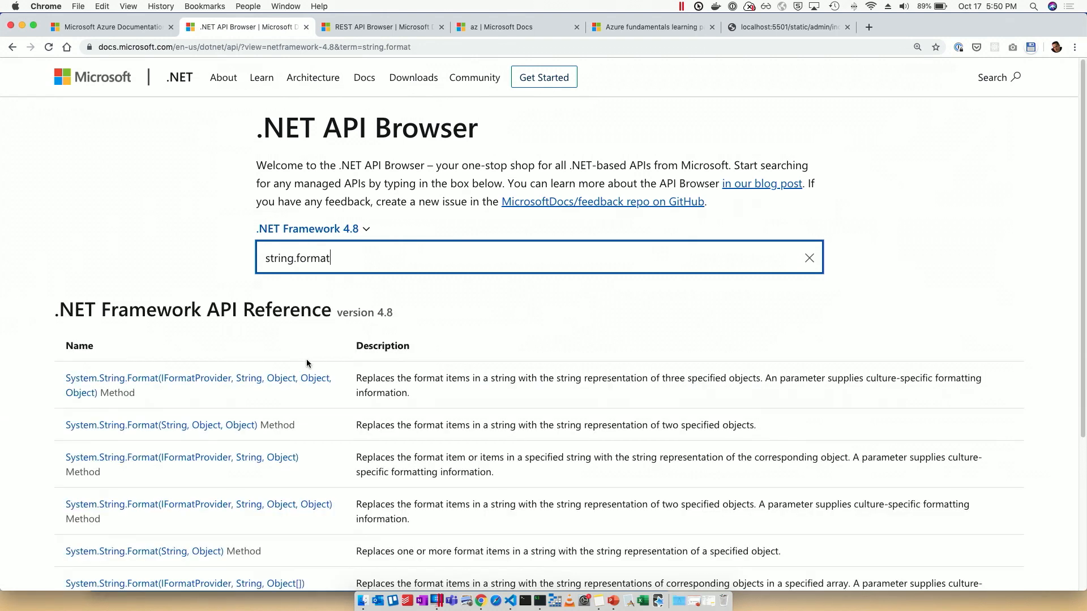
Open the first System.String.Format result and scroll to the Format(String, Object) integer-array example.
{"action": "left_click", "coordinate": [197, 378]}
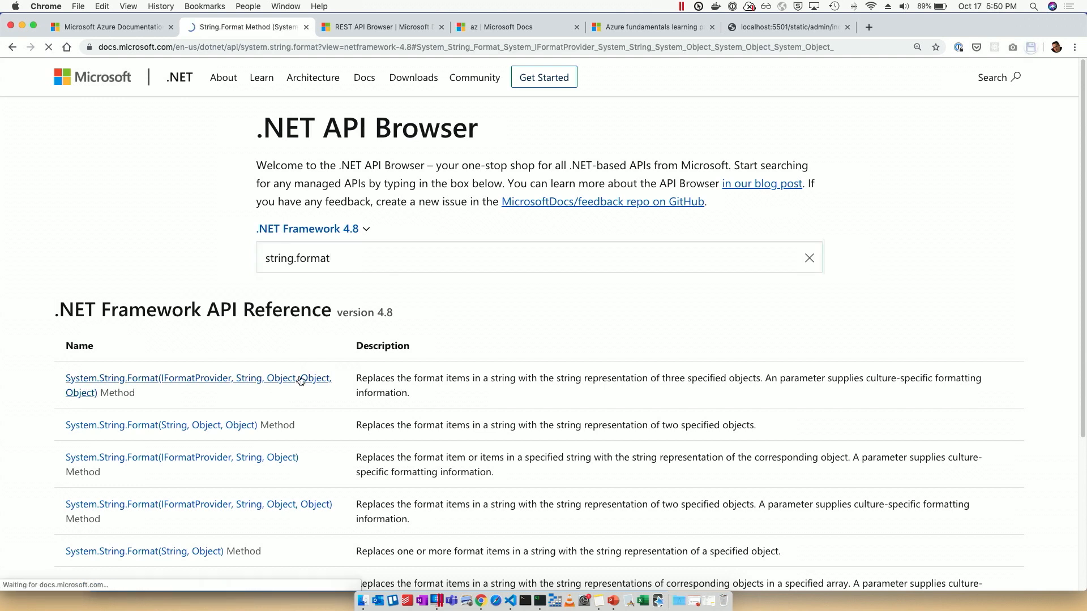
{"action": "left_click", "coordinate": [197, 378]}
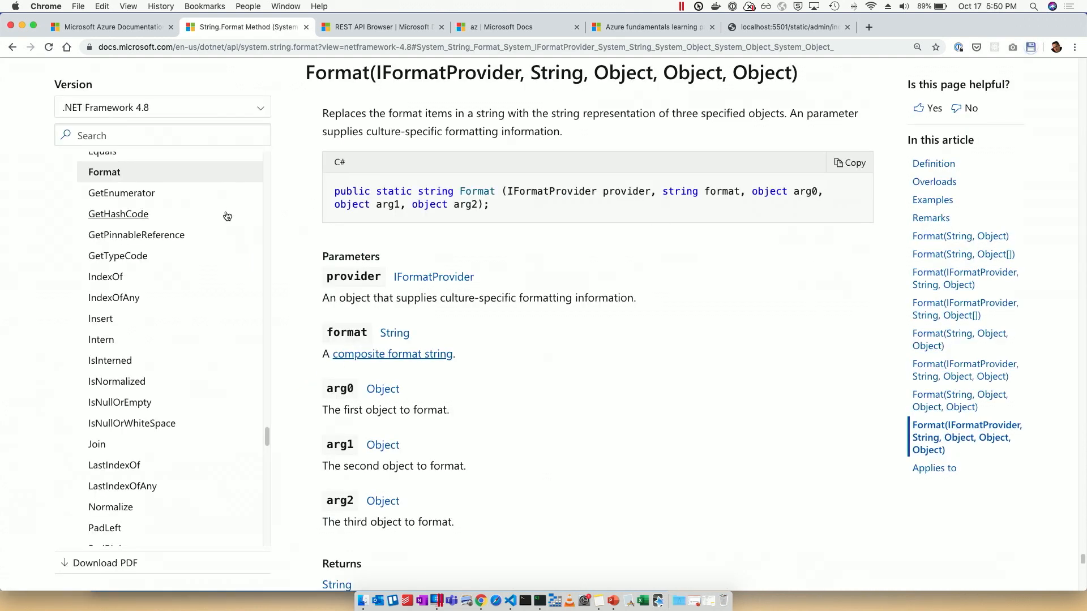
{"action": "mouse_move", "coordinate": [791, 345]}
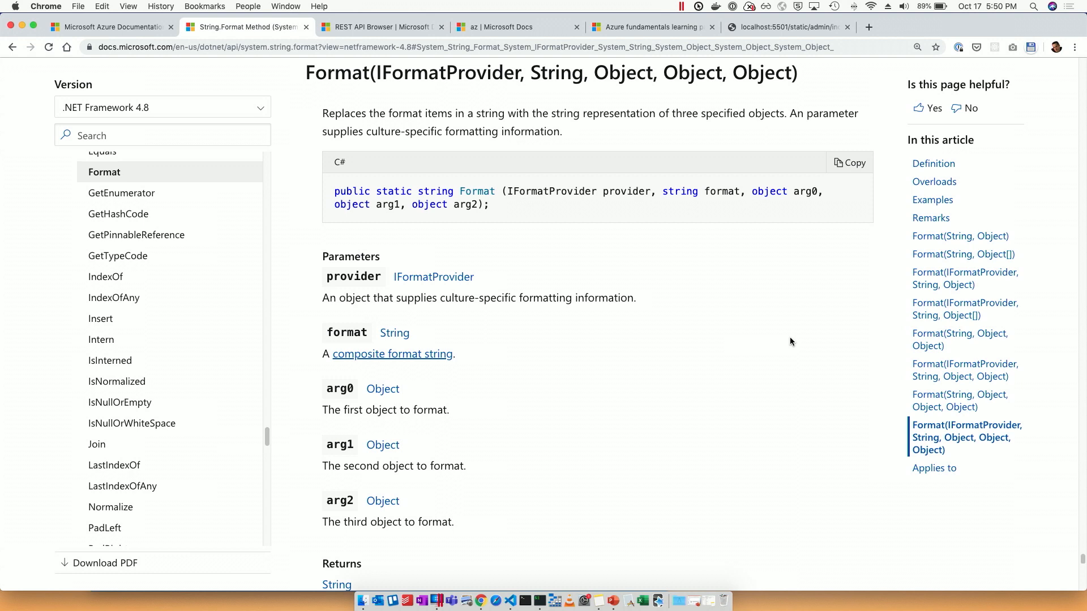
{"action": "mouse_move", "coordinate": [722, 321]}
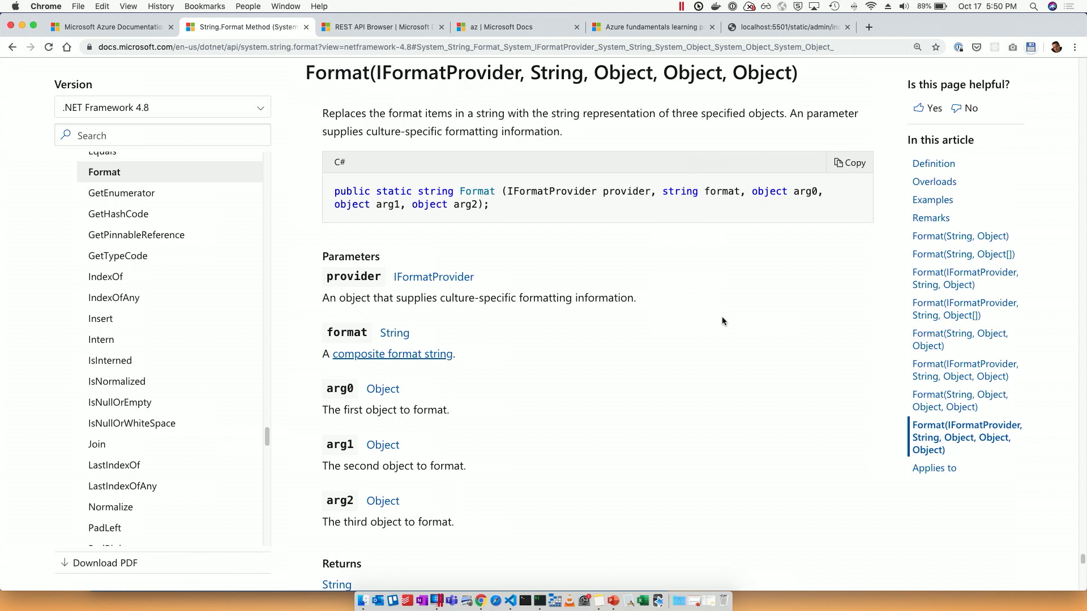
{"action": "scroll", "scroll_direction": "down", "scroll_amount": 3}
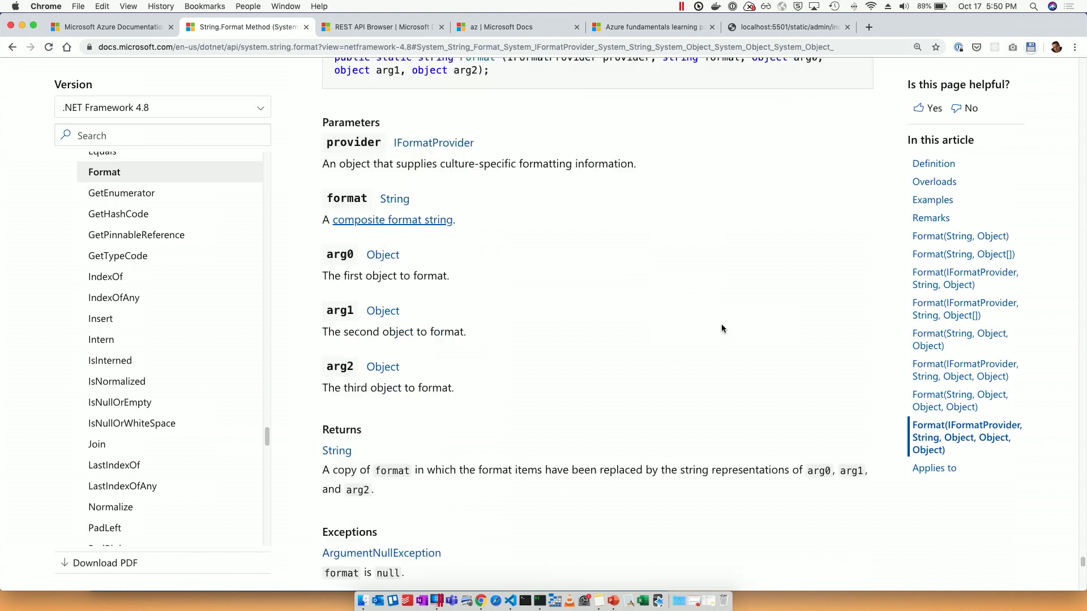
{"action": "scroll", "scroll_direction": "down", "scroll_amount": 3}
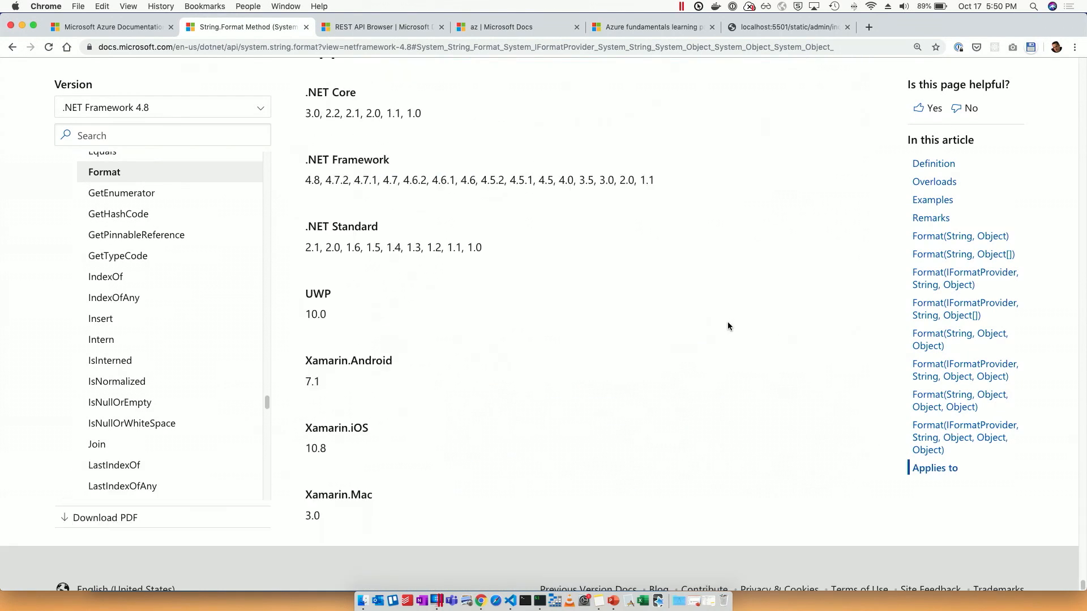
{"action": "left_click", "coordinate": [960, 235]}
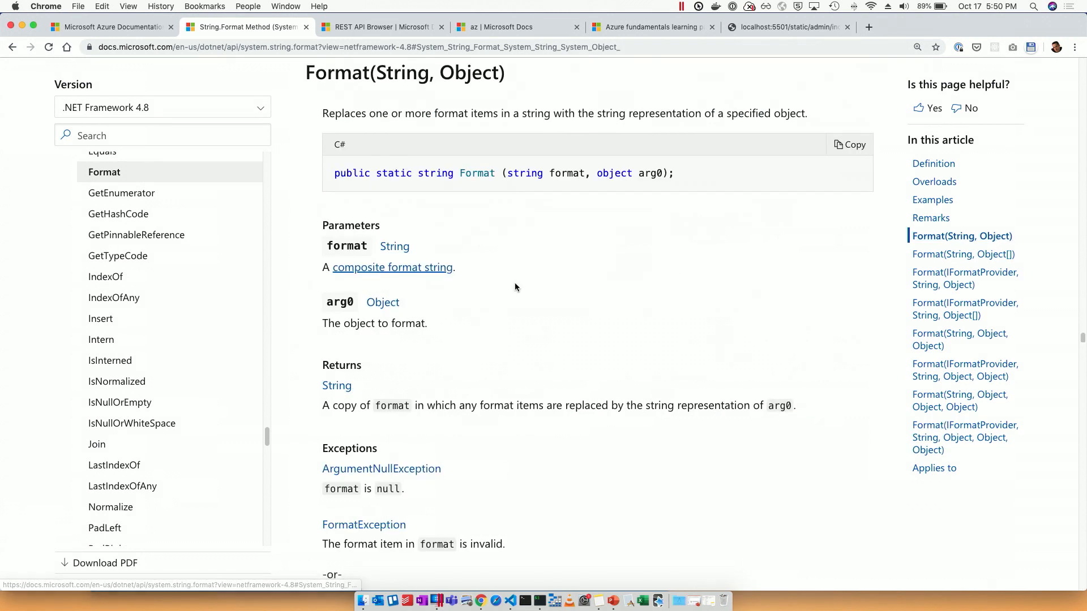
{"action": "mouse_move", "coordinate": [104, 172]}
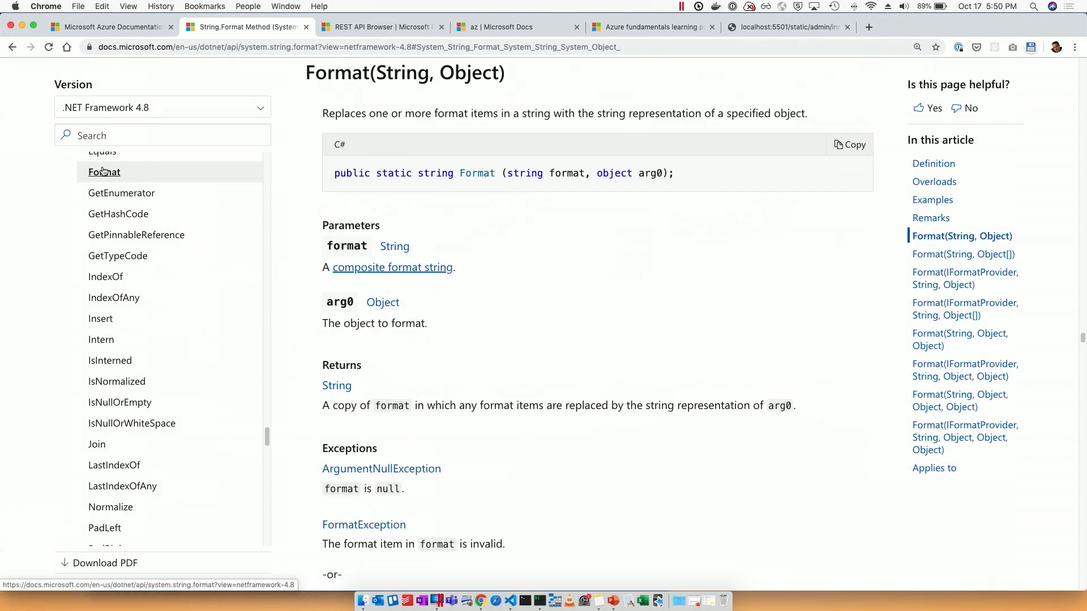
{"action": "scroll", "scroll_direction": "down", "scroll_amount": 3}
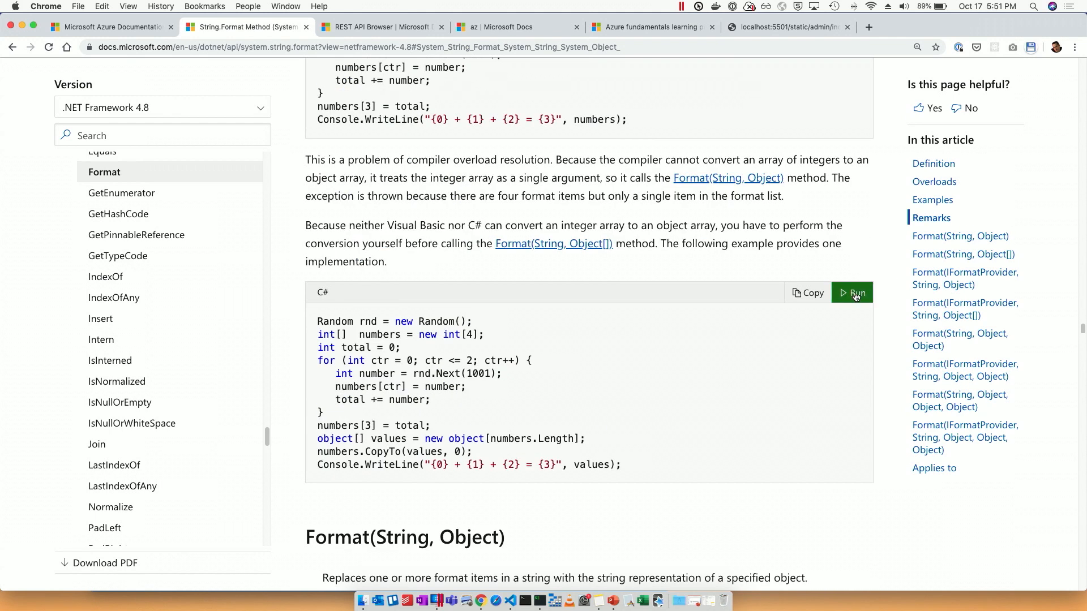
Run the C# integer-array sample in the .NET Editor and click into line 12.
{"action": "left_click", "coordinate": [851, 292]}
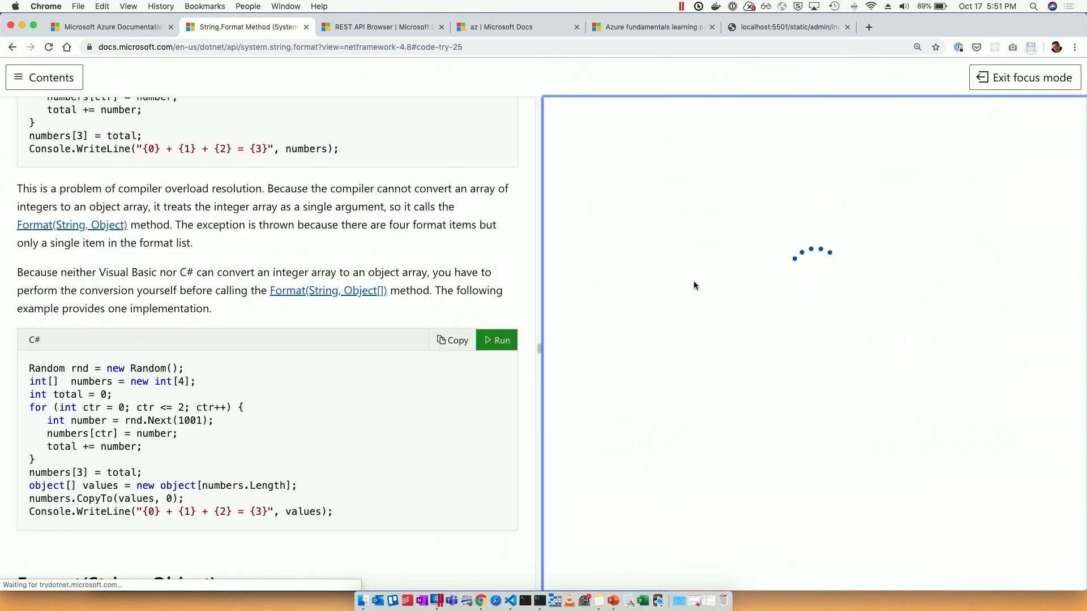
{"action": "mouse_move", "coordinate": [870, 290]}
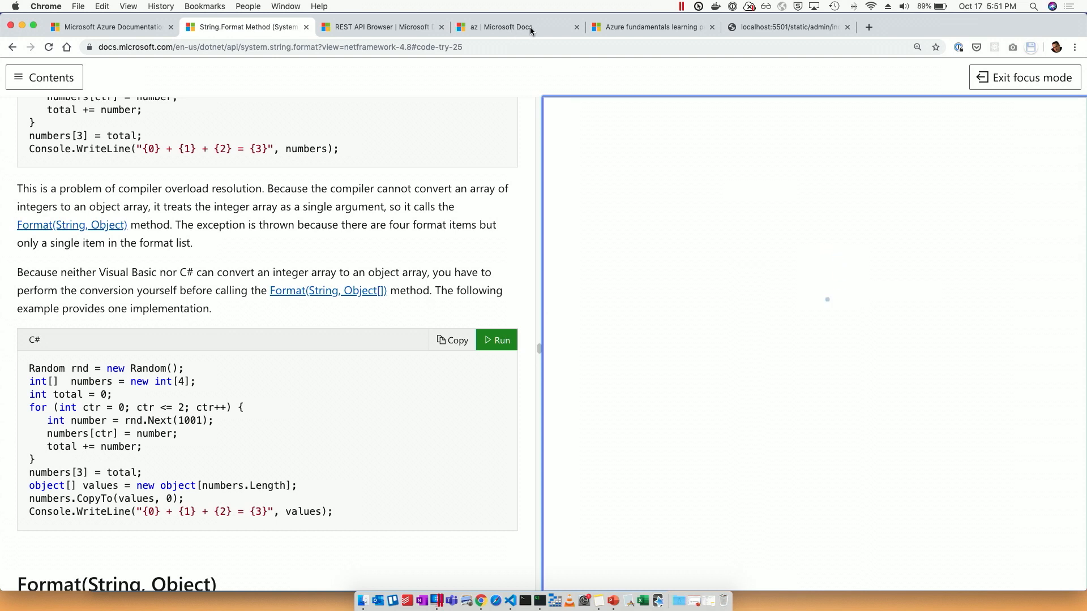
{"action": "left_click", "coordinate": [496, 339]}
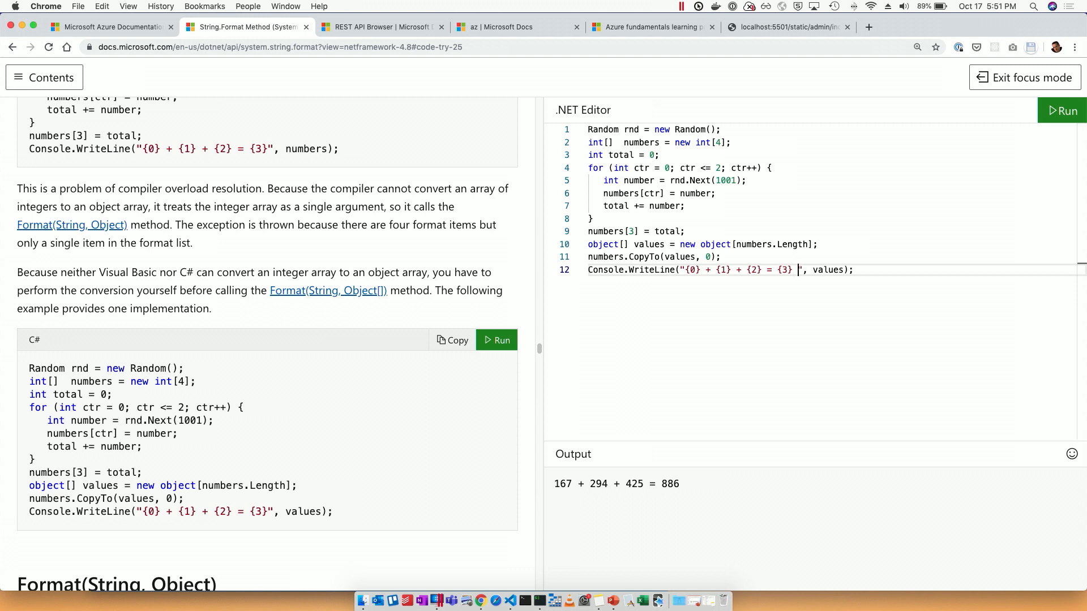
Append ': My content goes here!' to the format string, run it, and exit focus mode.
{"action": "type", "text": ": My"}
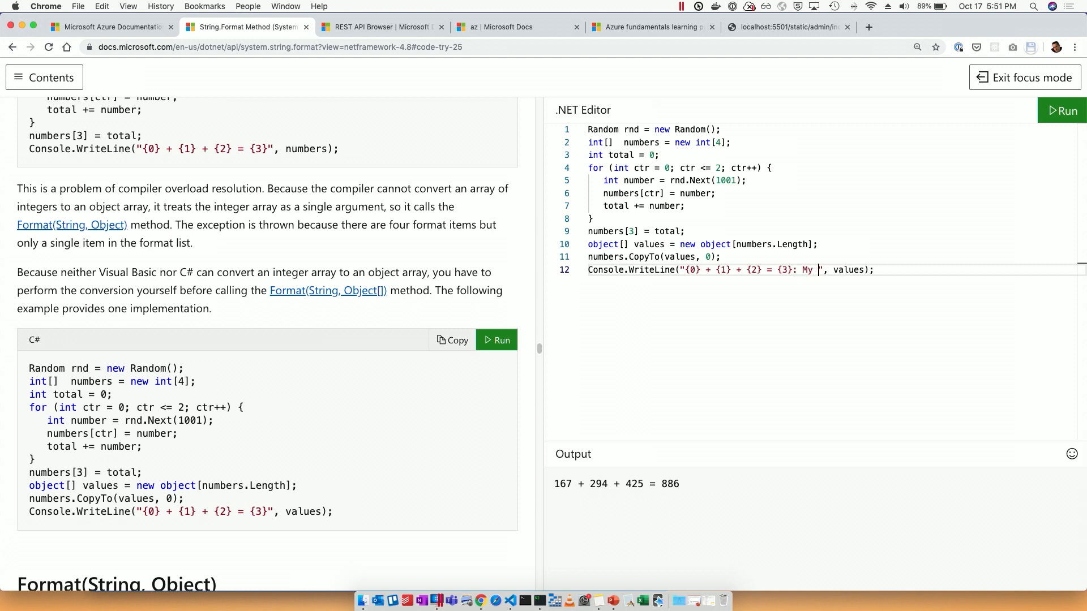
{"action": "type", "text": "content goes here!"}
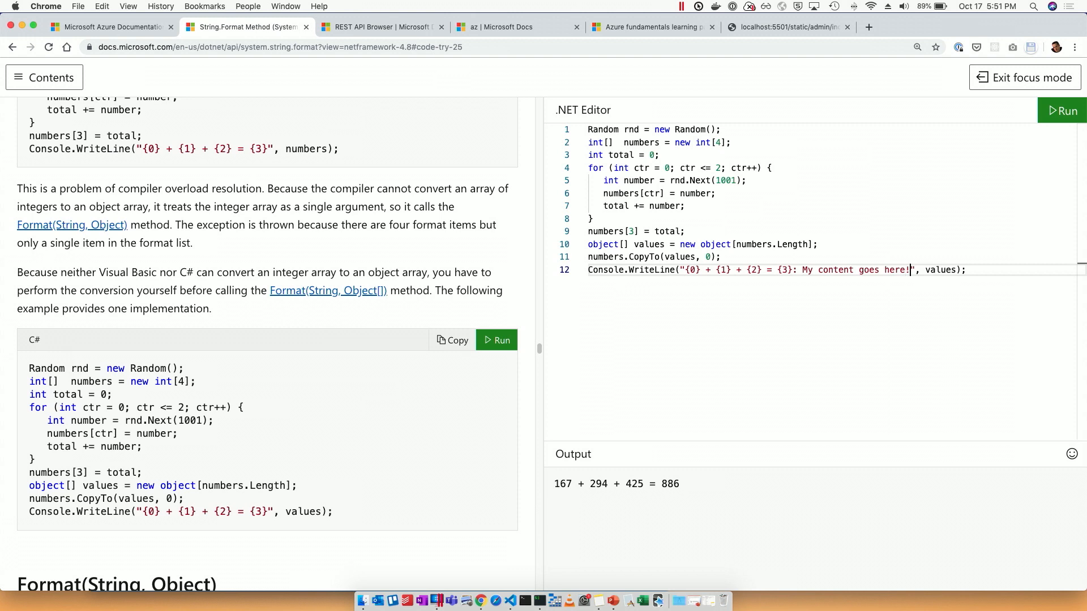
{"action": "left_click", "coordinate": [1064, 111]}
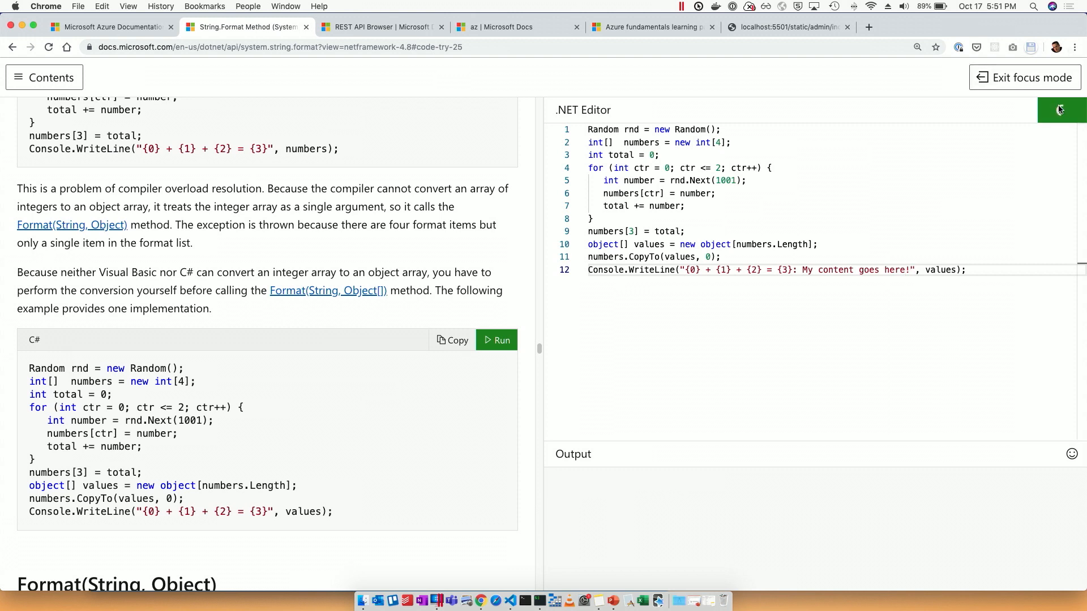
{"action": "left_click", "coordinate": [1059, 111]}
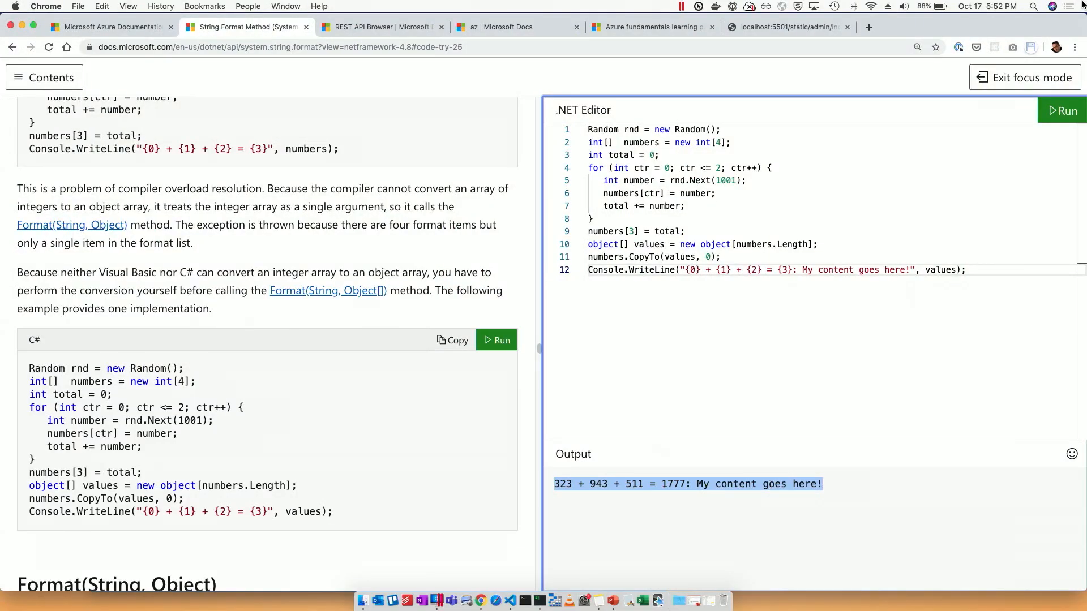
{"action": "mouse_move", "coordinate": [1034, 77]}
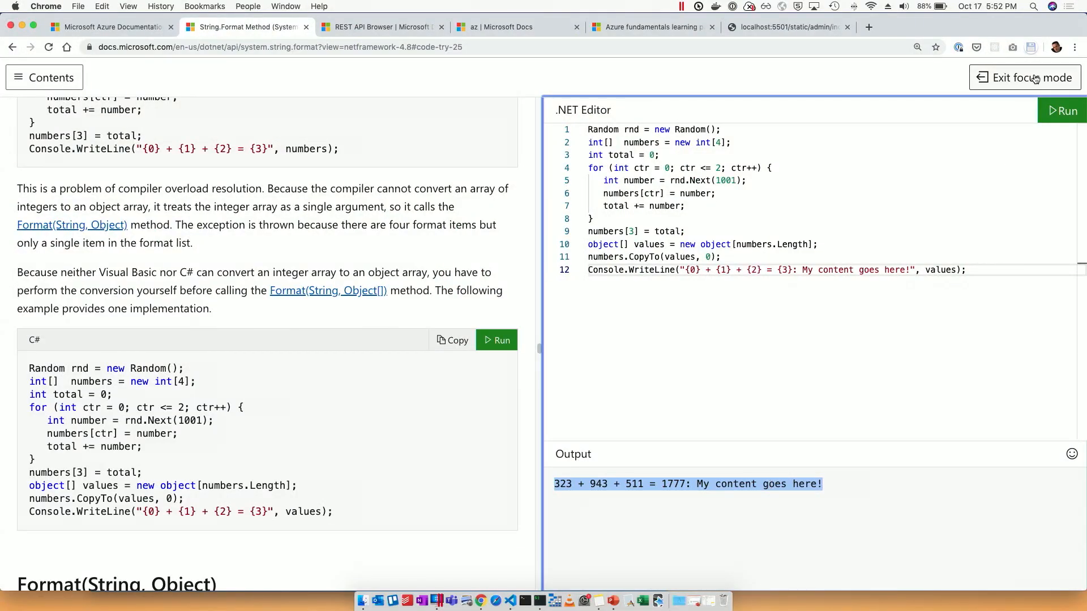
{"action": "left_click", "coordinate": [1025, 77]}
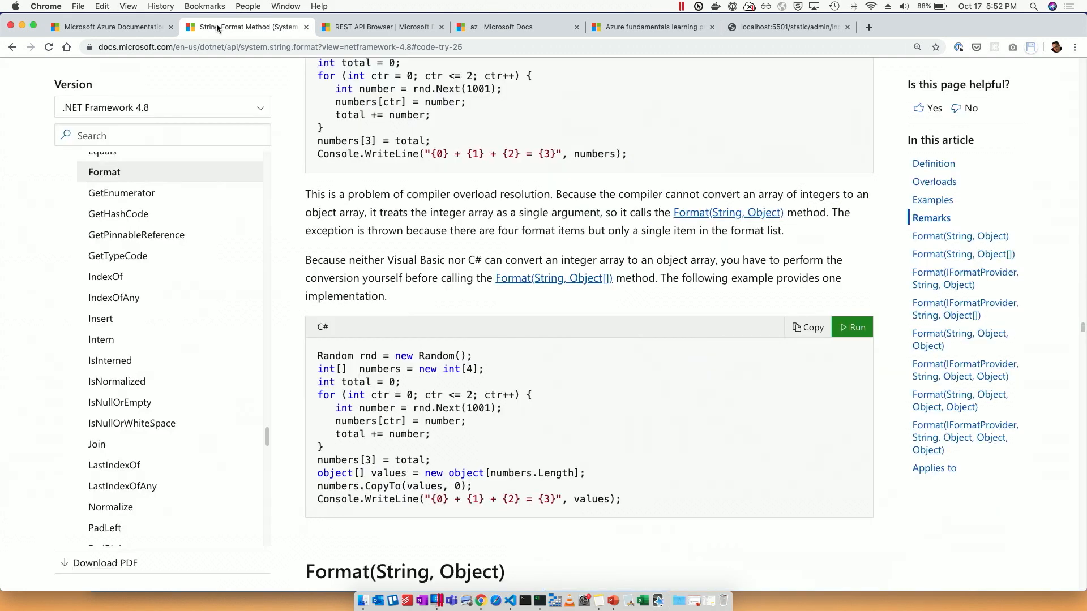
Search the REST API Browser for 'resourc' and open Resources - List (Azure Resource Management).
{"action": "left_click", "coordinate": [381, 27]}
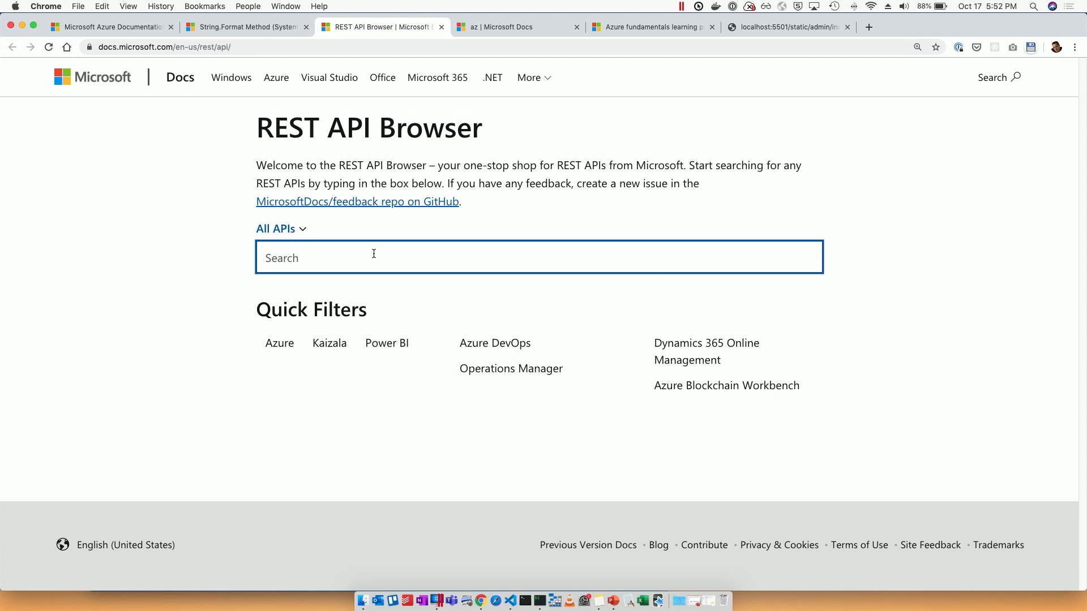
{"action": "type", "text": "resource"}
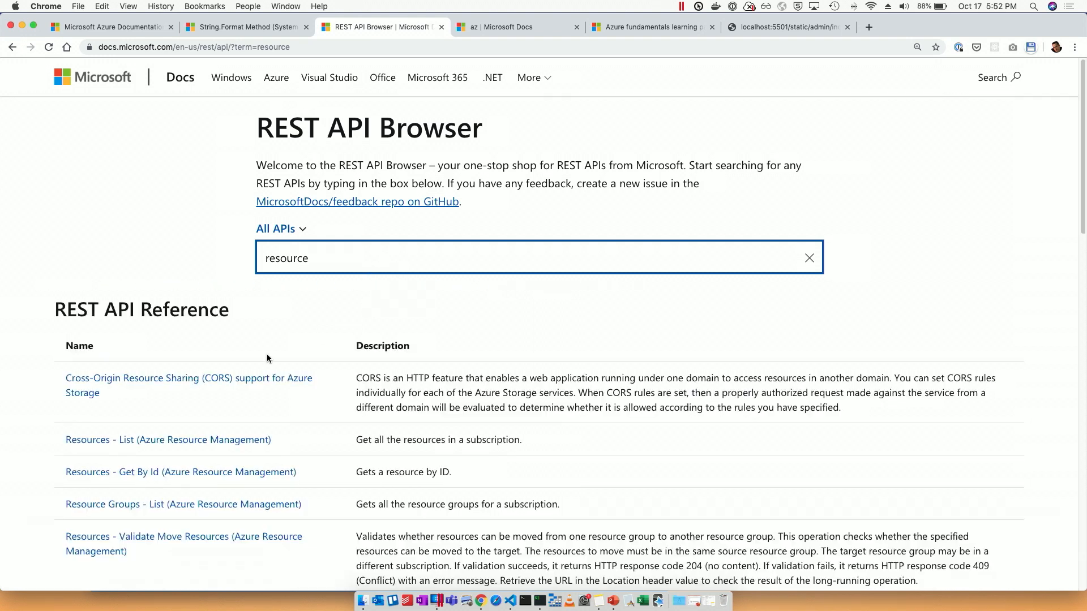
{"action": "mouse_move", "coordinate": [239, 447]}
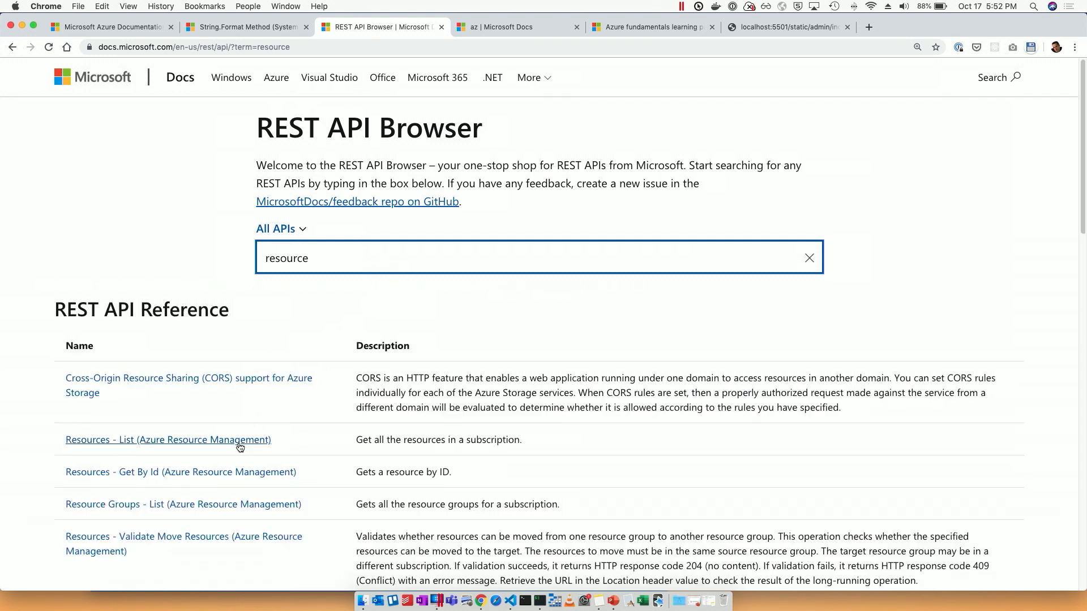
{"action": "left_click", "coordinate": [167, 439]}
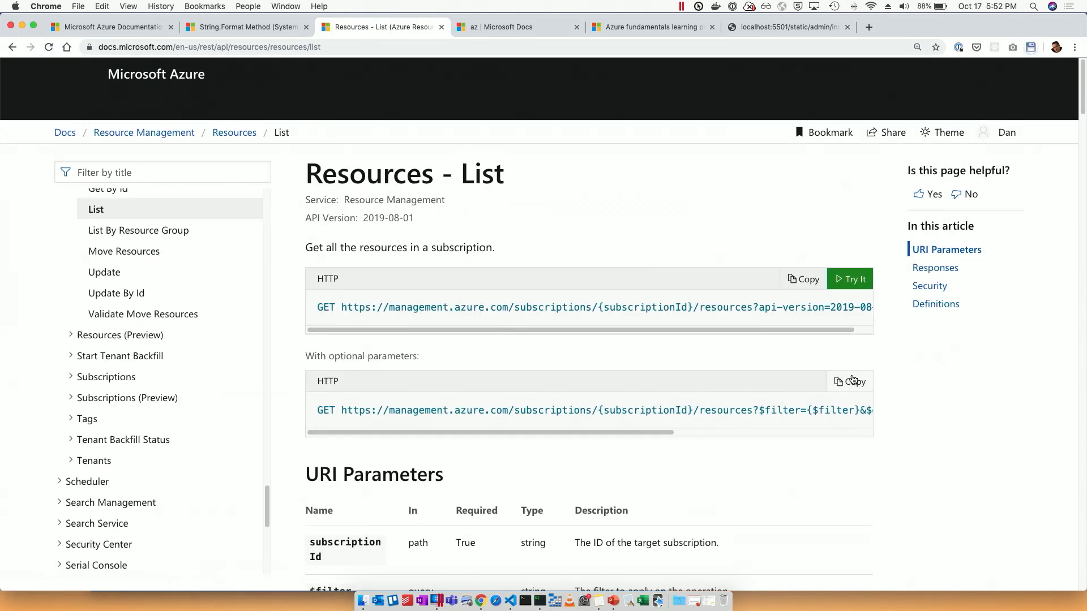
Try the Resources - List call live with the Microsoft Azure account.
{"action": "left_click", "coordinate": [849, 279]}
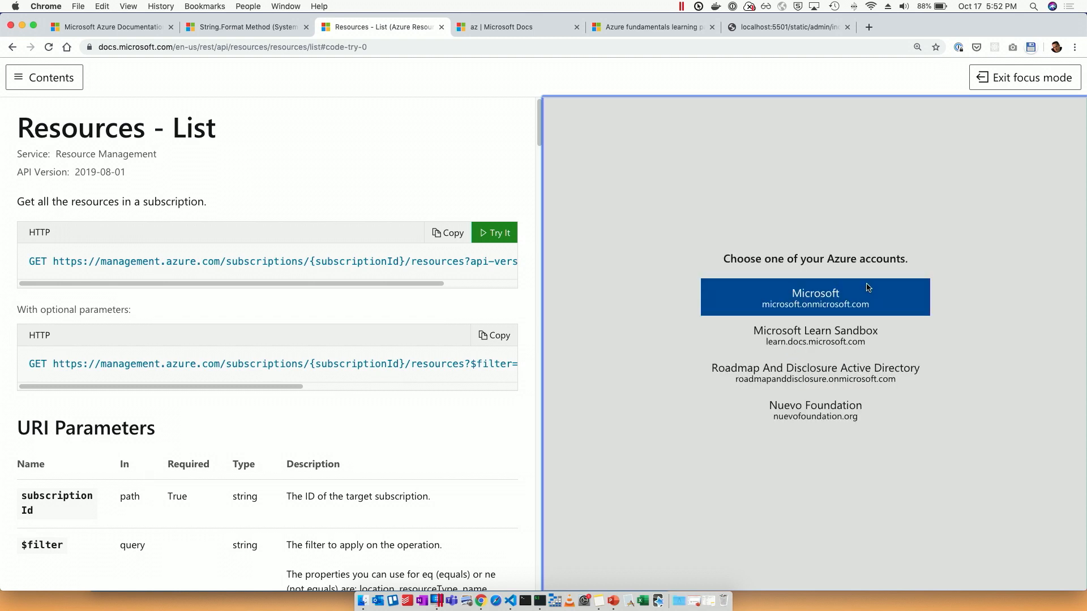
{"action": "left_click", "coordinate": [815, 297]}
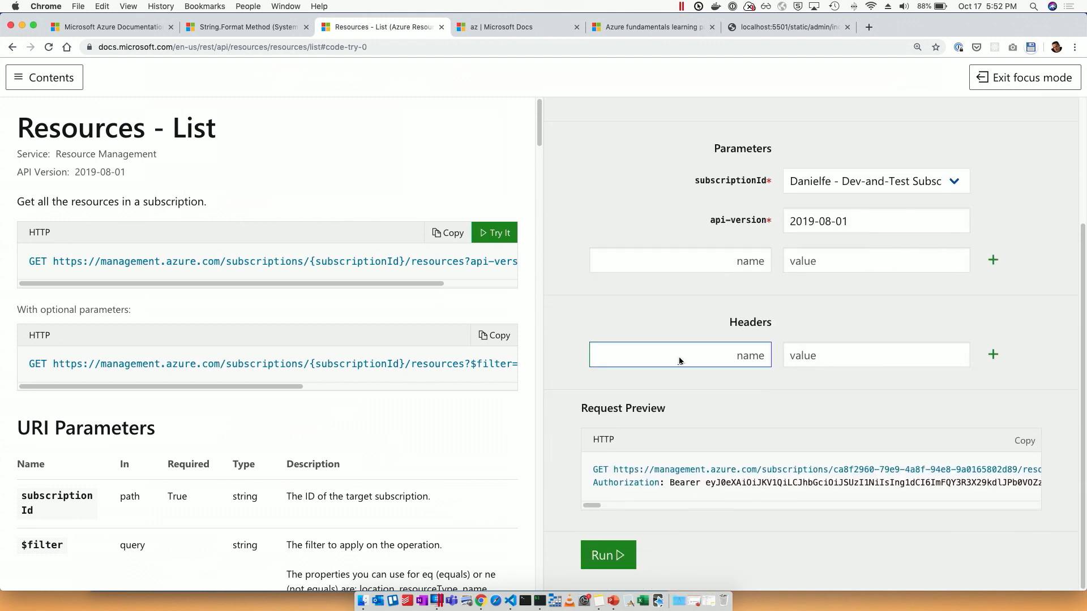
{"action": "left_click", "coordinate": [607, 555]}
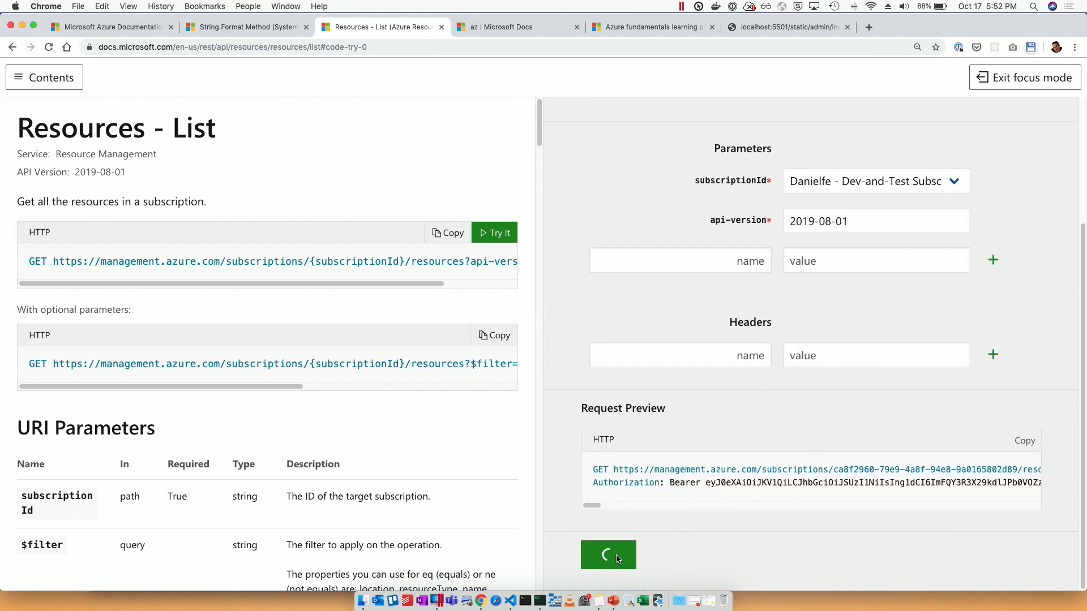
{"action": "left_click", "coordinate": [607, 554]}
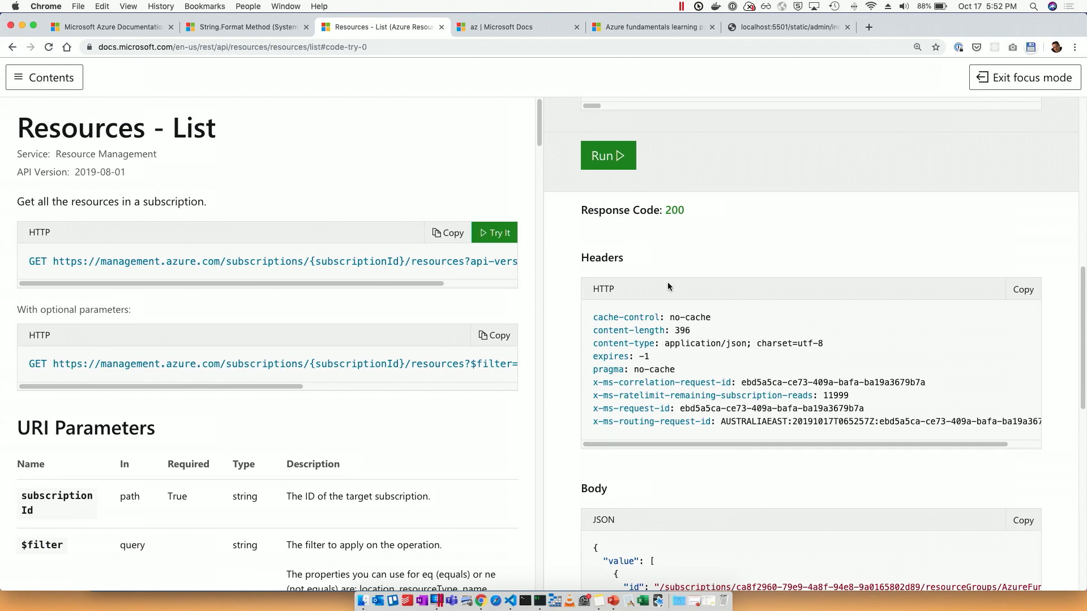
Review the 200 response JSON body, then switch to the az CLI reference.
{"action": "scroll", "scroll_direction": "up", "scroll_amount": 3}
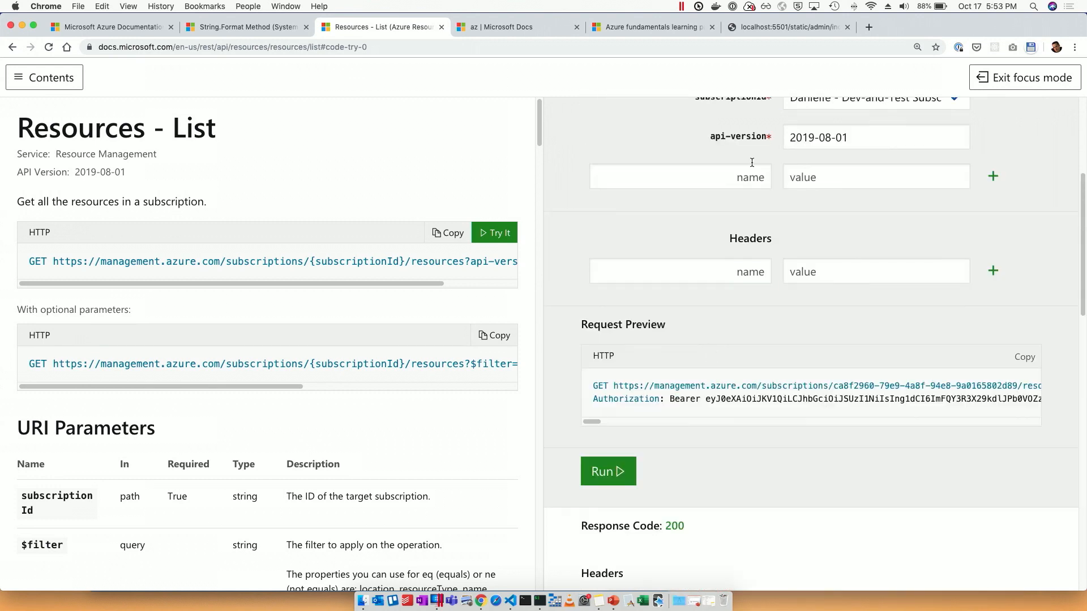
{"action": "scroll", "scroll_direction": "down", "scroll_amount": 3}
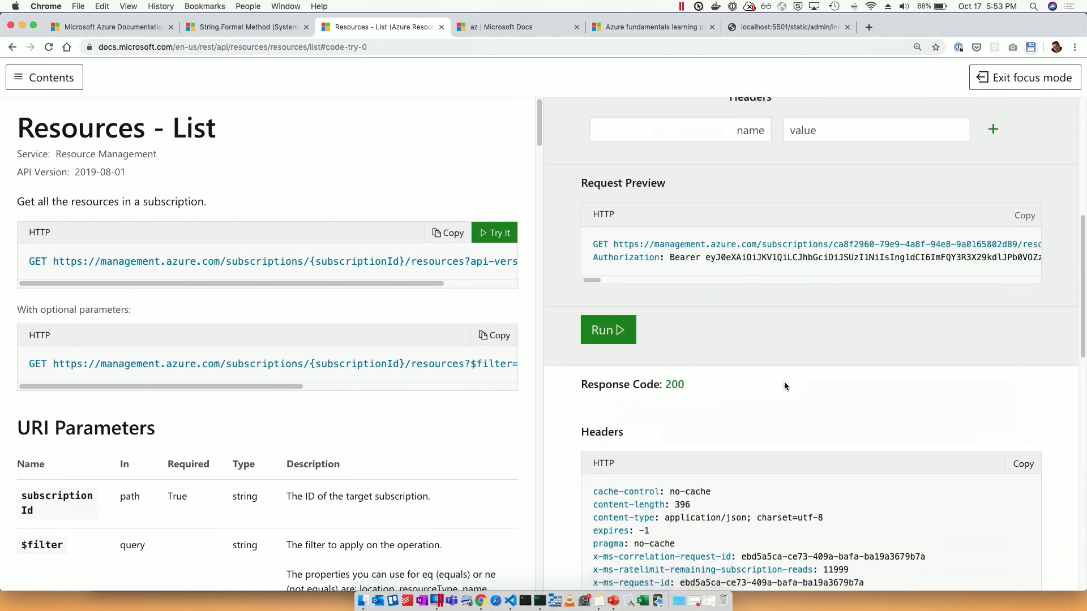
{"action": "scroll", "scroll_direction": "down", "scroll_amount": 3}
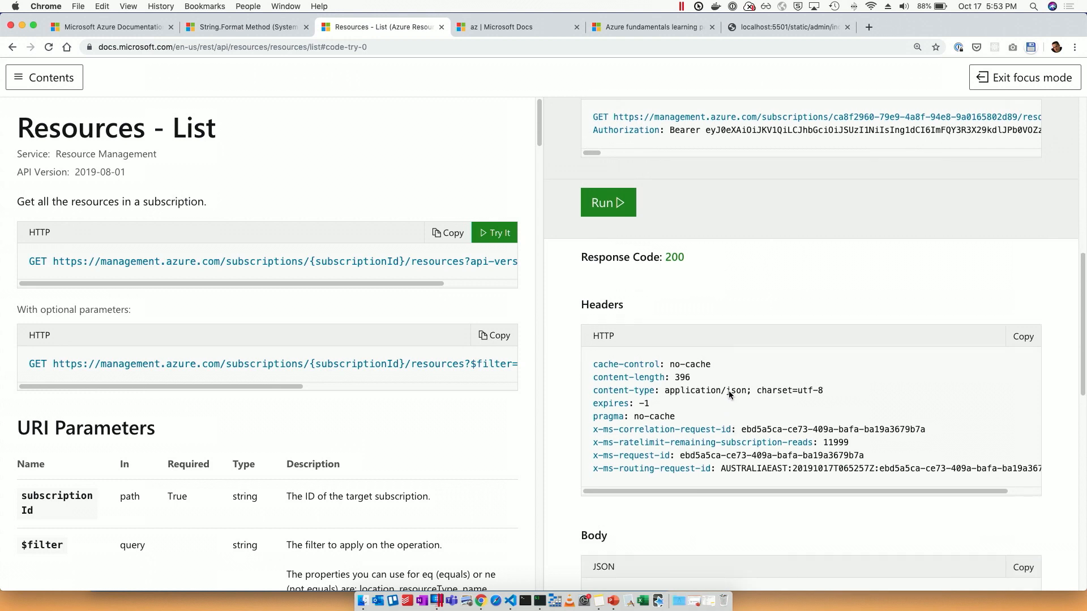
{"action": "mouse_move", "coordinate": [707, 365]}
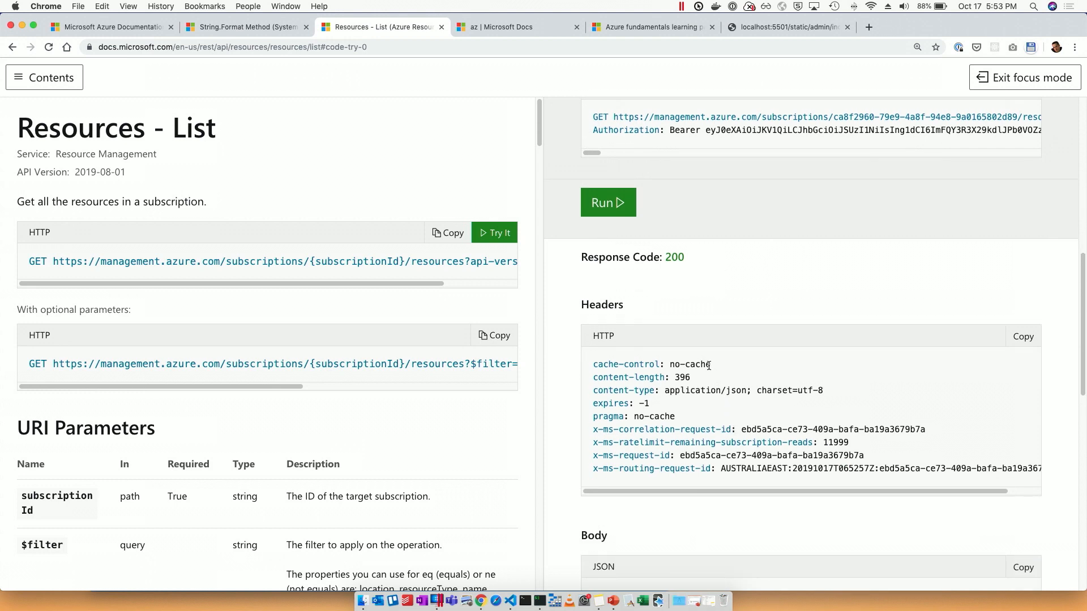
{"action": "scroll", "scroll_direction": "down", "scroll_amount": 3}
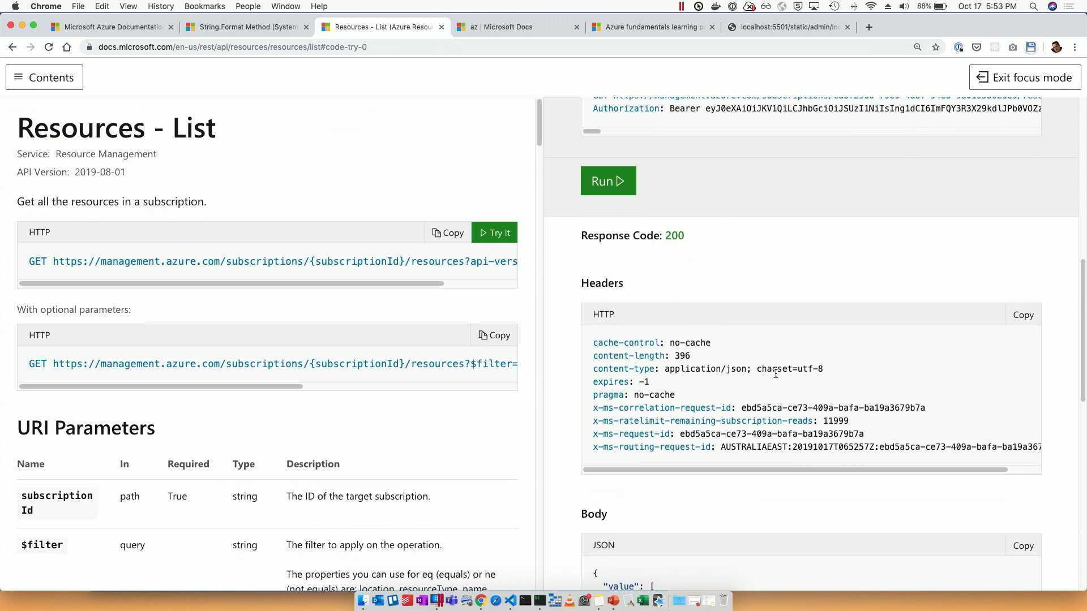
{"action": "scroll", "scroll_direction": "down", "scroll_amount": 3}
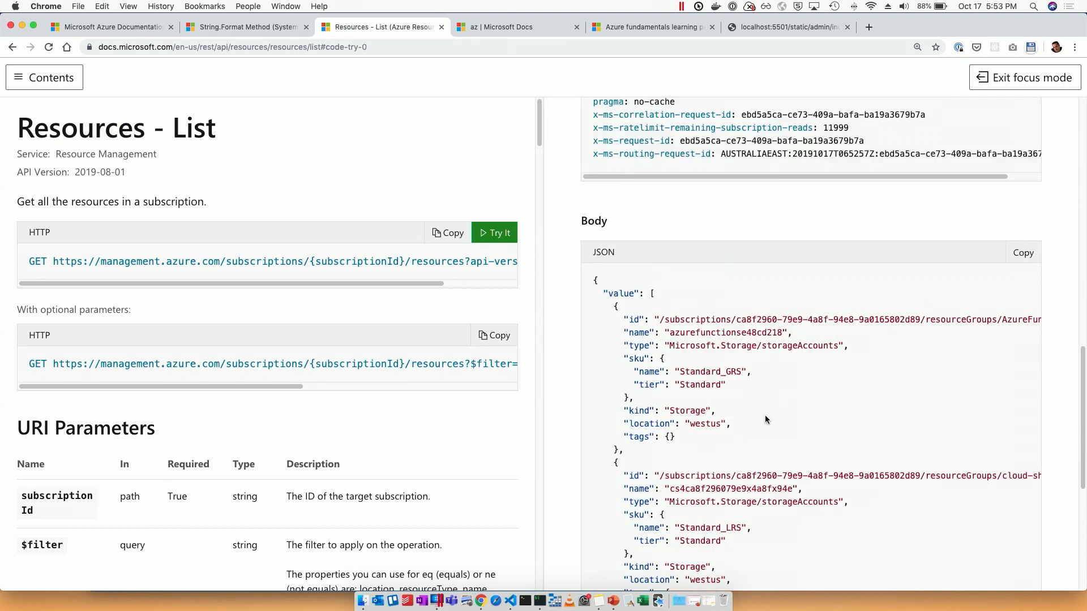
{"action": "mouse_move", "coordinate": [666, 366]}
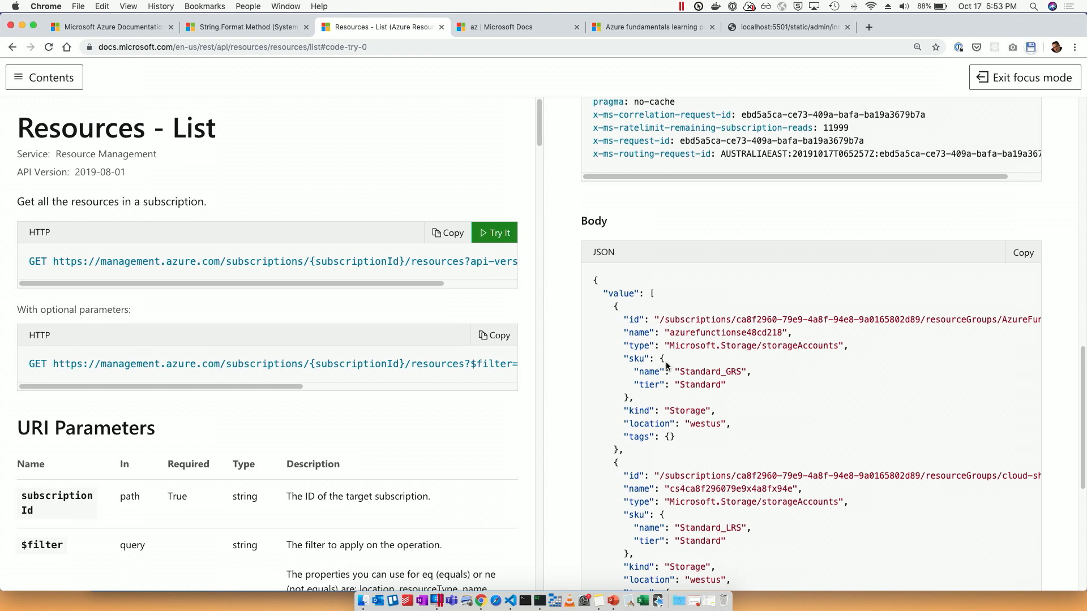
{"action": "left_click", "coordinate": [516, 26]}
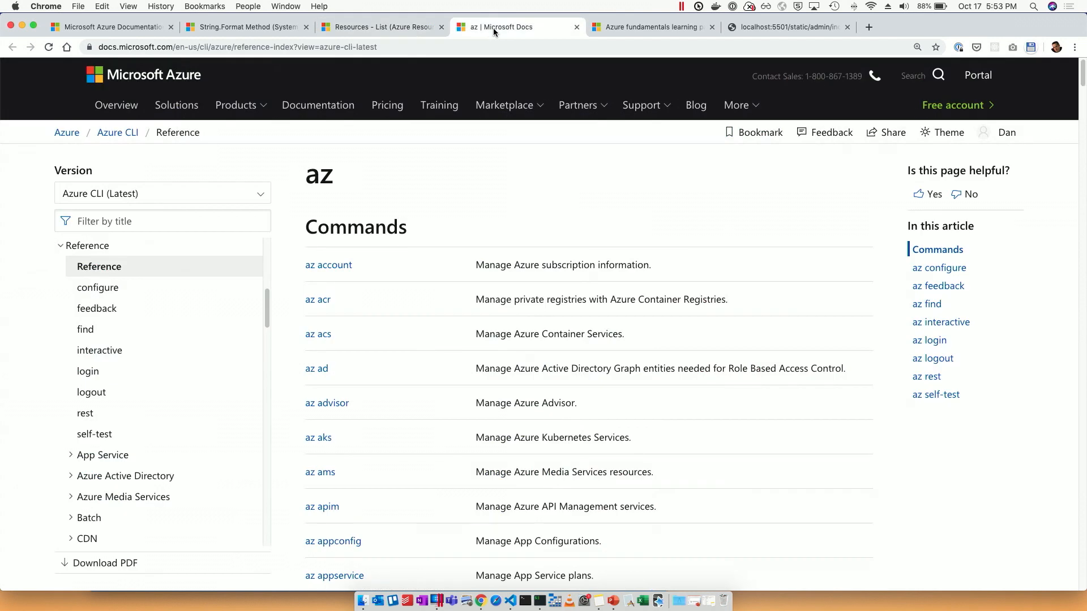
{"action": "mouse_move", "coordinate": [554, 205]}
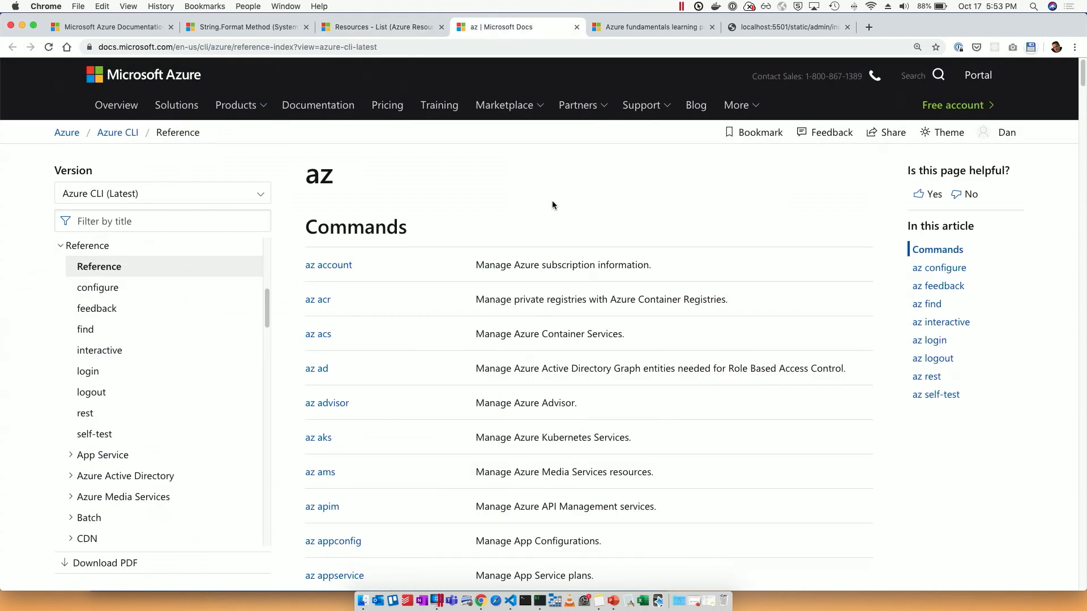
Filter by title 'vm create', open the Virtual Machines result, then open its GitHub help source.
{"action": "left_click", "coordinate": [162, 222]}
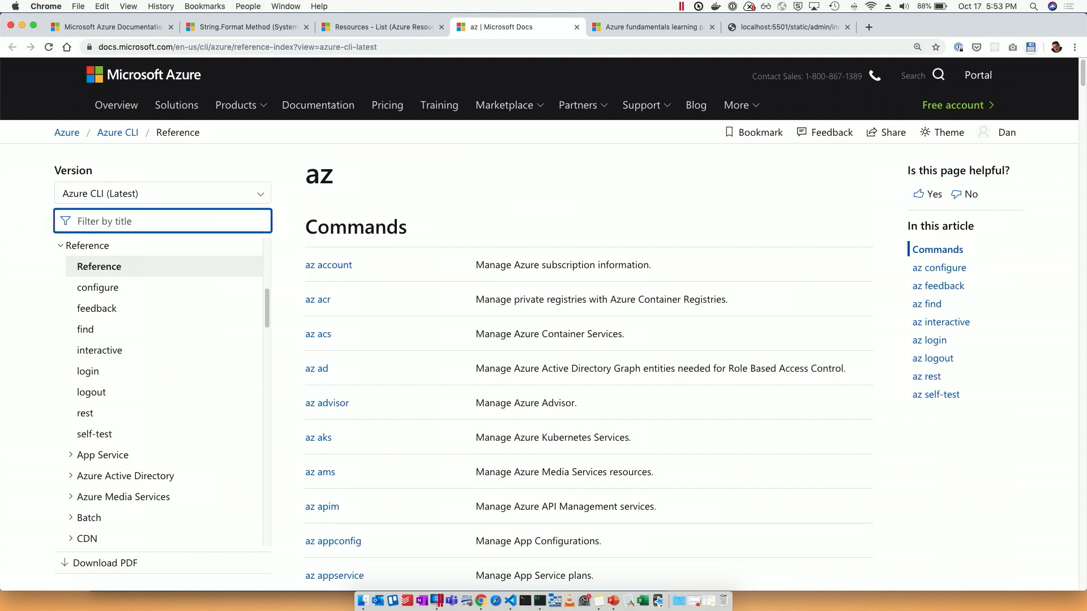
{"action": "type", "text": "vm create"}
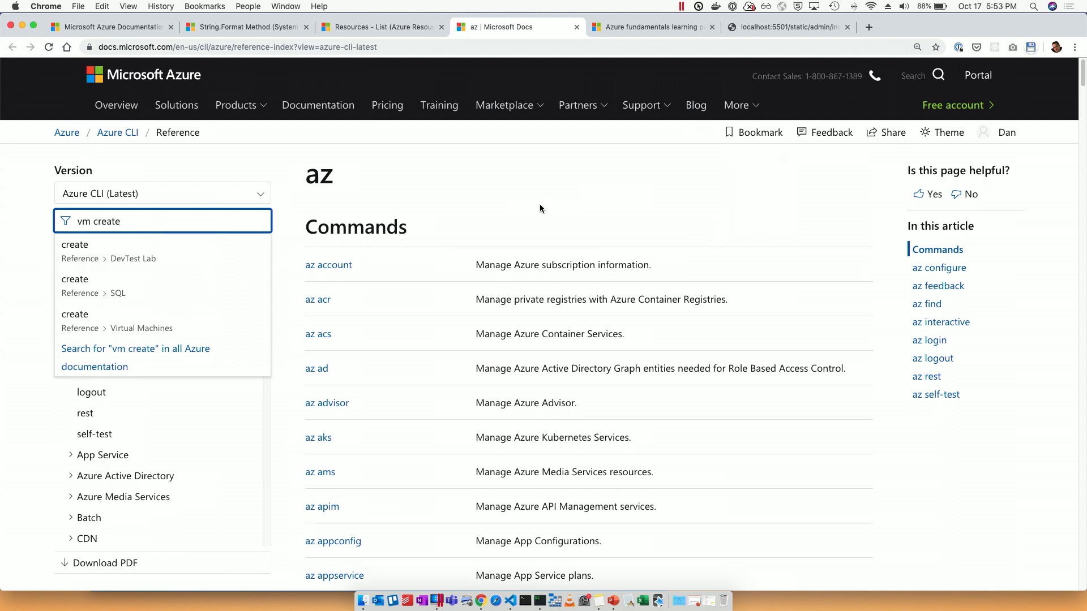
{"action": "left_click", "coordinate": [74, 314]}
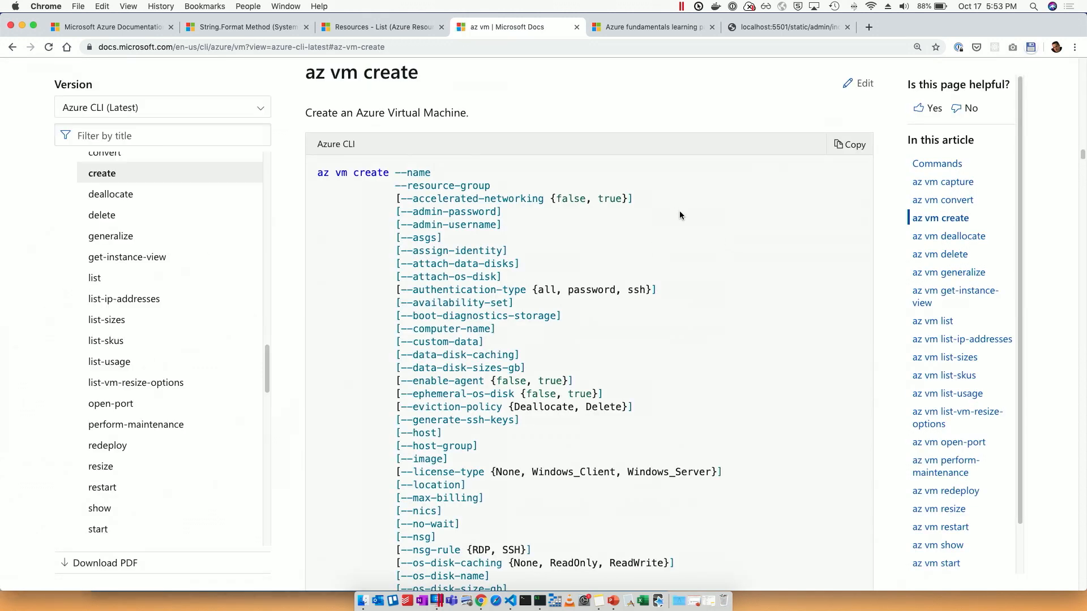
{"action": "mouse_move", "coordinate": [865, 83]}
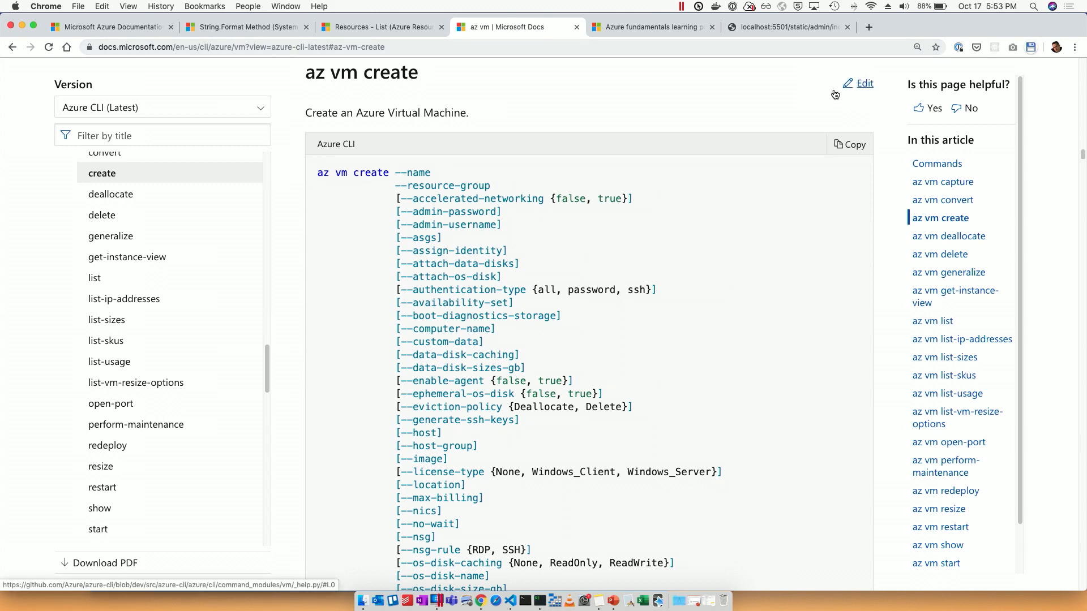
{"action": "scroll", "scroll_direction": "down", "scroll_amount": 3}
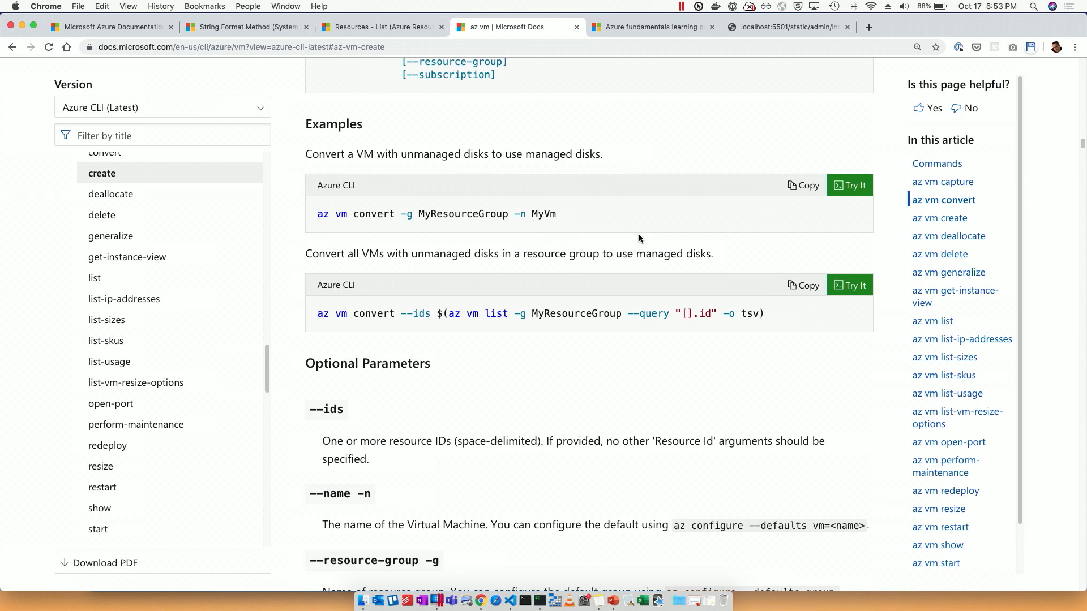
{"action": "scroll", "scroll_direction": "up", "scroll_amount": 3}
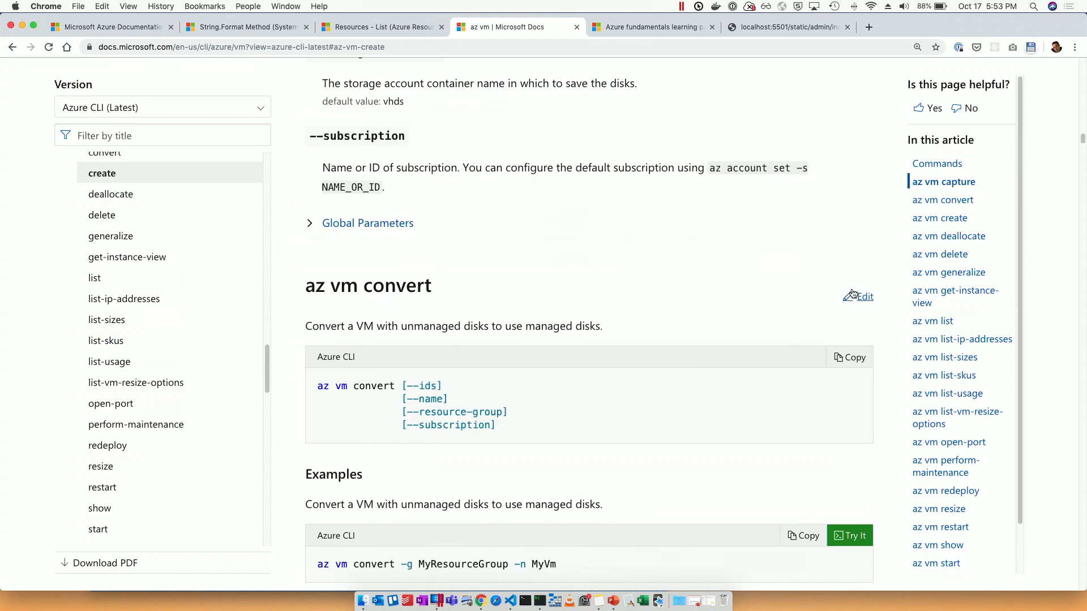
{"action": "left_click", "coordinate": [863, 297]}
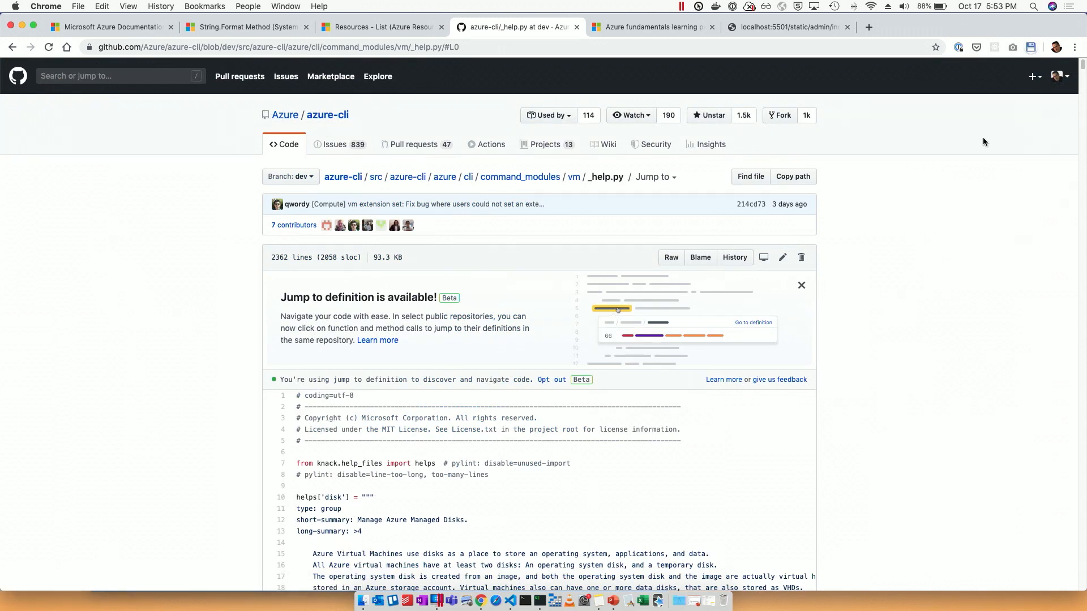
Zoom in on the GitHub help.py page and scroll to the helps['disk create'] entry.
{"action": "left_click", "coordinate": [1074, 47]}
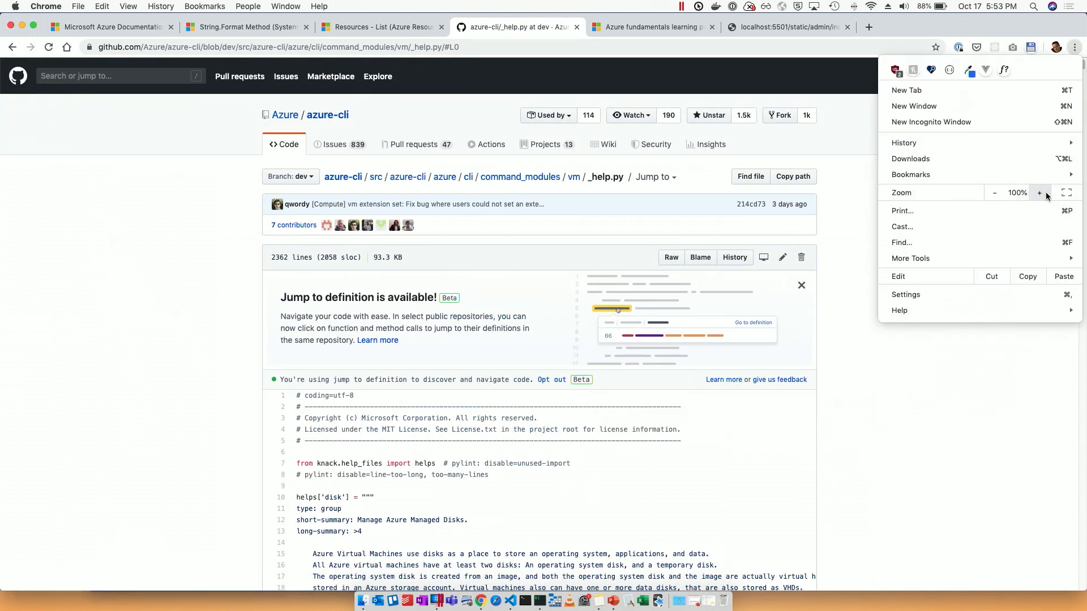
{"action": "left_click", "coordinate": [1039, 193]}
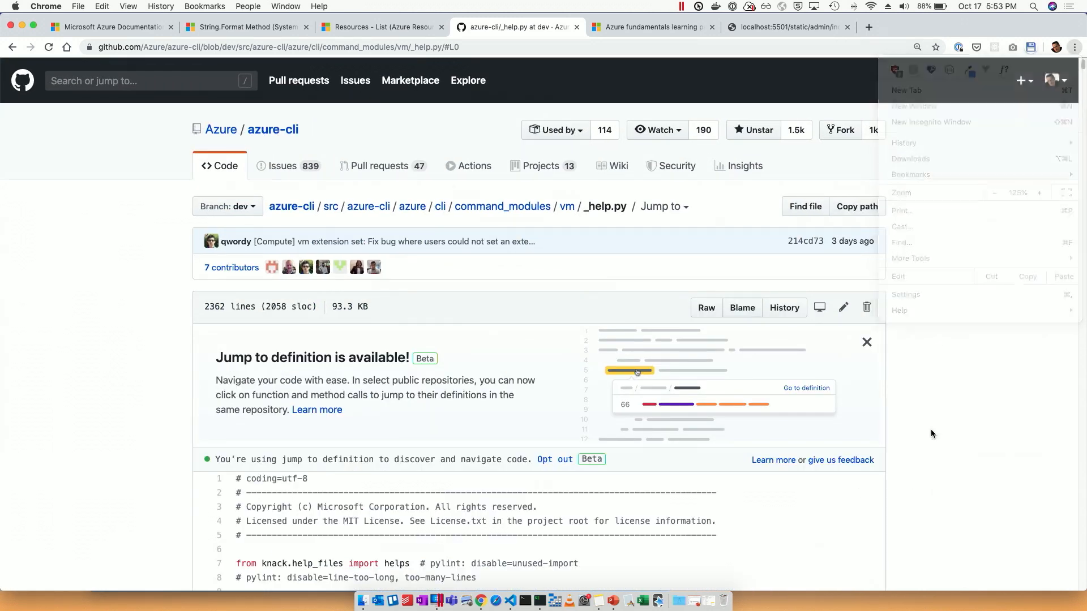
{"action": "scroll", "scroll_direction": "down", "scroll_amount": 3}
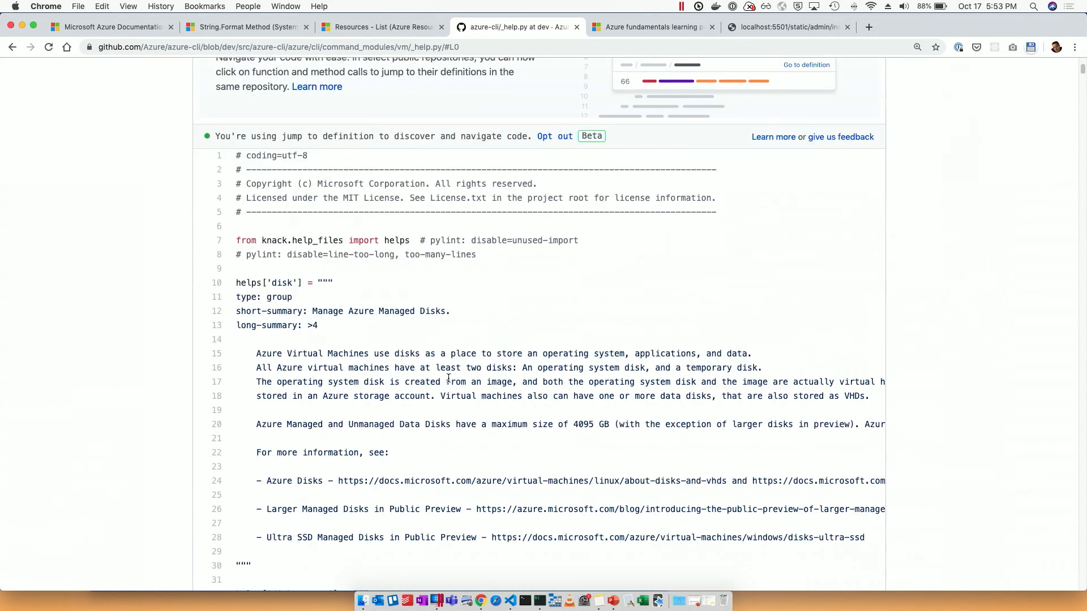
{"action": "scroll", "scroll_direction": "down", "scroll_amount": 3}
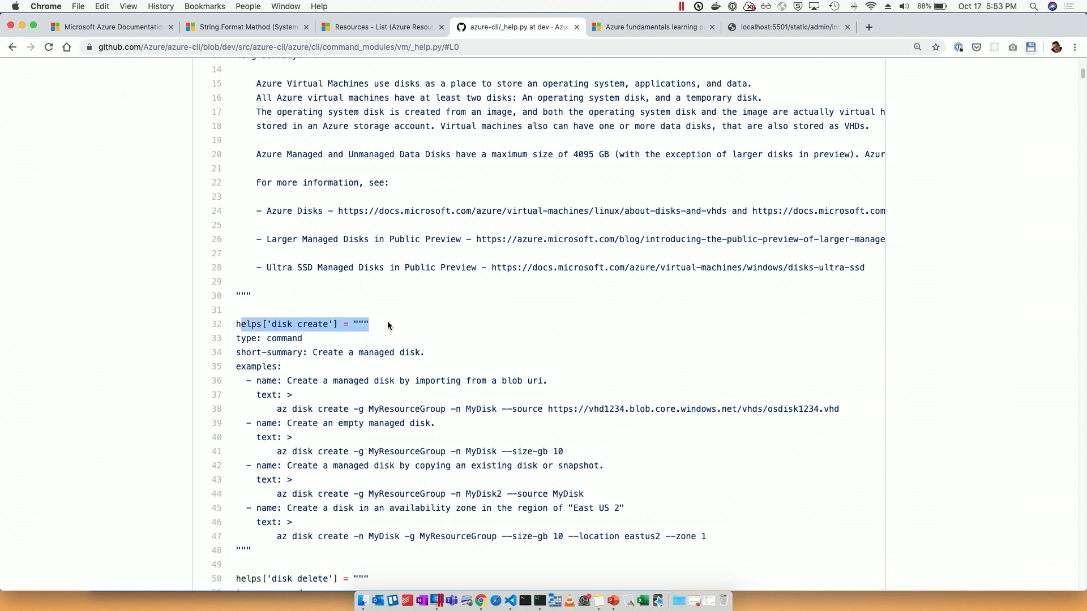
{"action": "scroll", "scroll_direction": "down", "scroll_amount": 3}
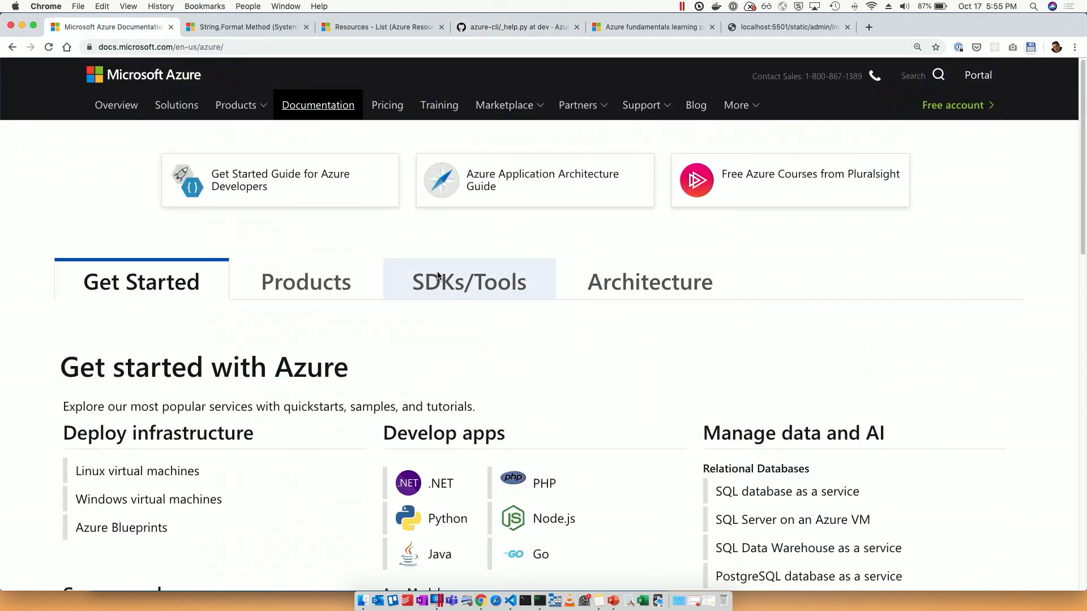
Open the Azure Container Instances quickstart and launch Try It on Create a container.
{"action": "scroll", "scroll_direction": "down", "scroll_amount": 3}
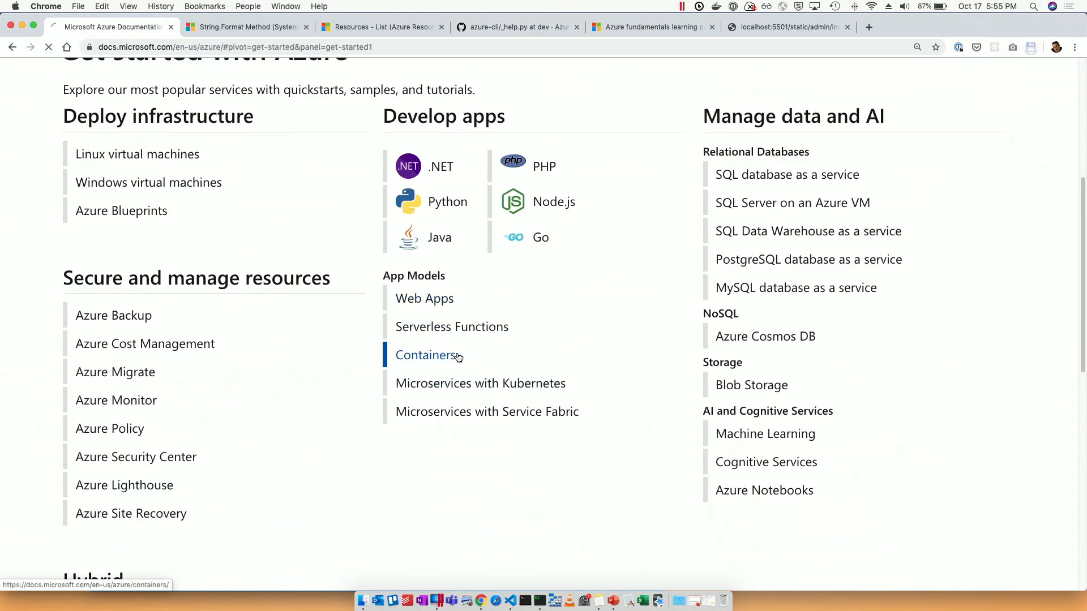
{"action": "left_click", "coordinate": [426, 355]}
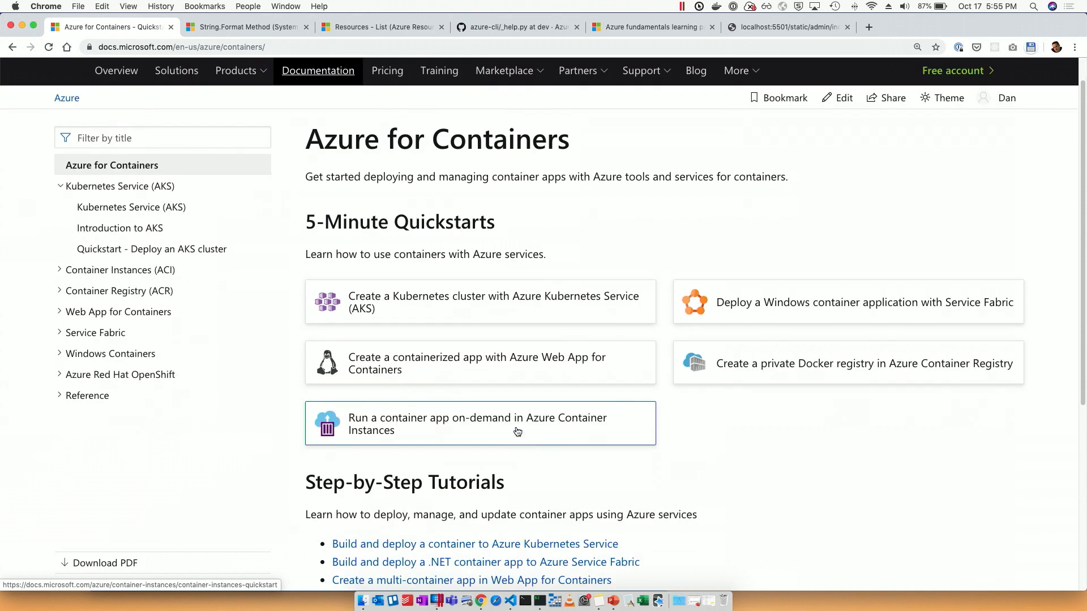
{"action": "left_click", "coordinate": [481, 423]}
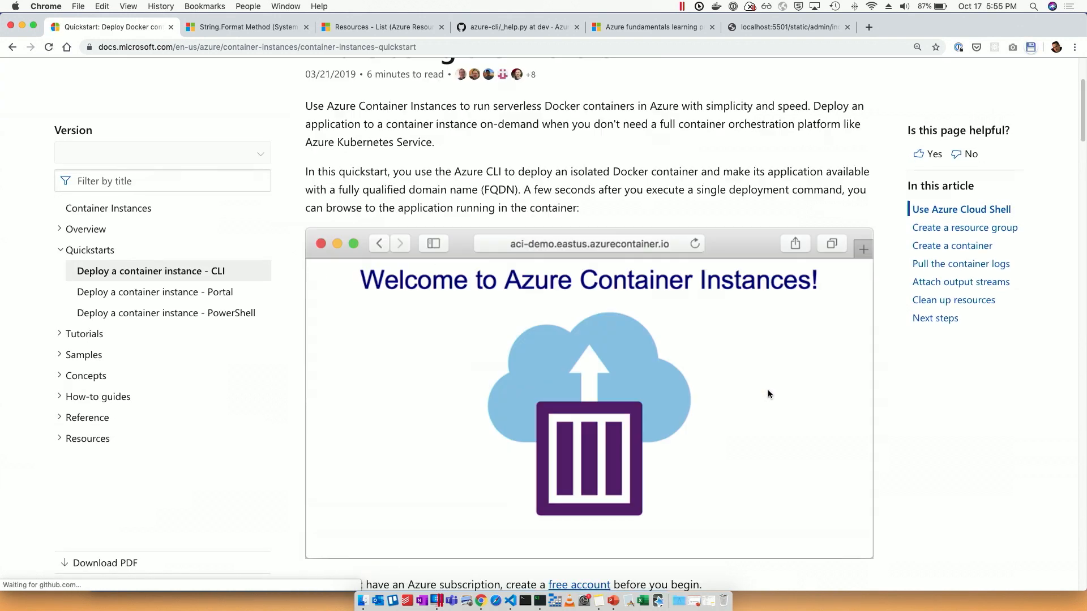
{"action": "scroll", "scroll_direction": "down", "scroll_amount": 3}
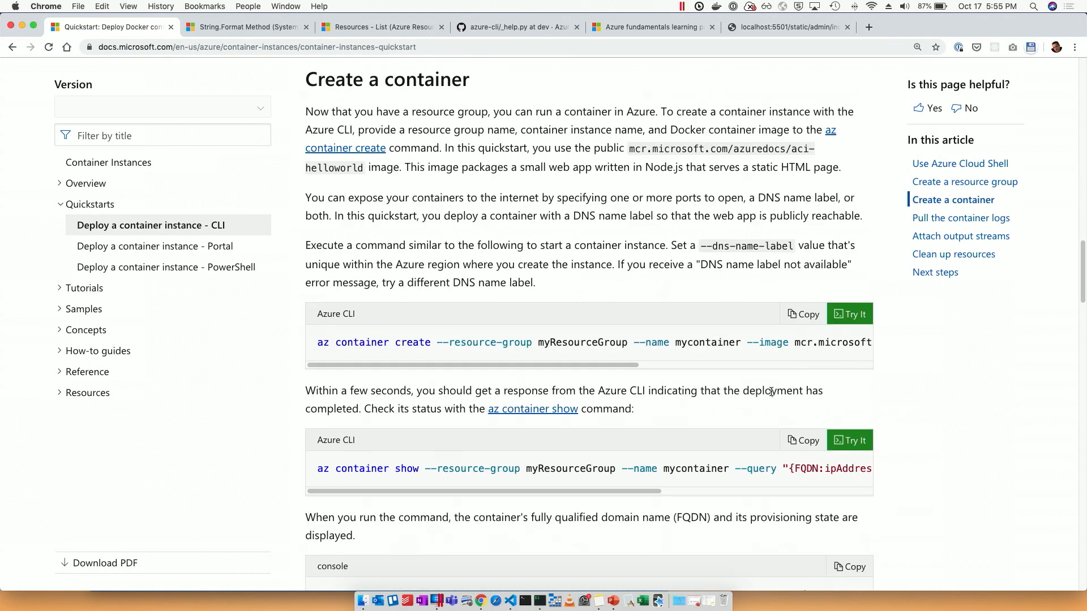
{"action": "mouse_move", "coordinate": [850, 314]}
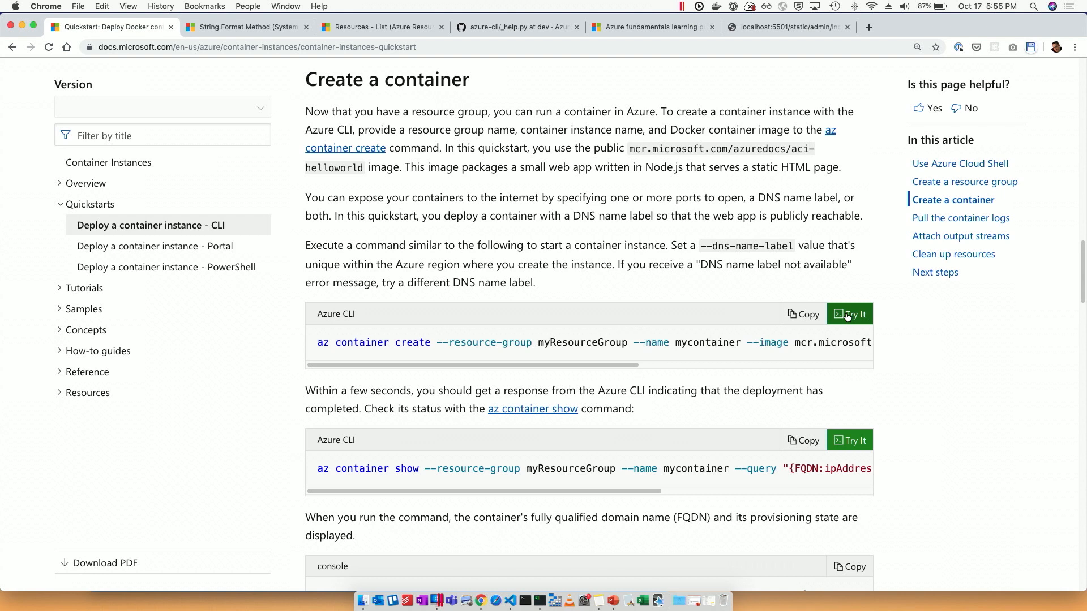
{"action": "left_click", "coordinate": [849, 313]}
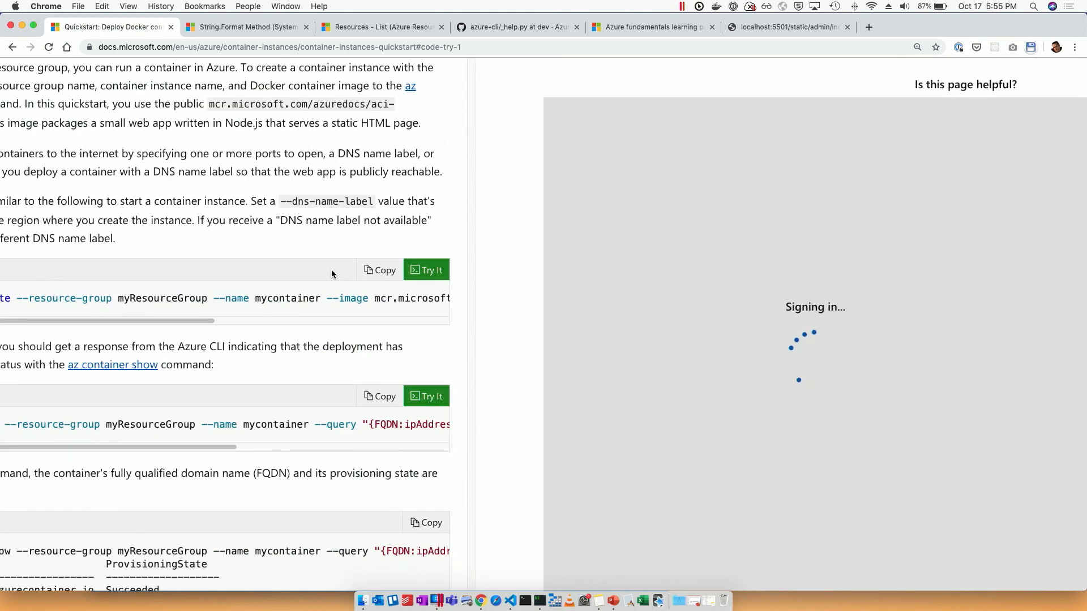
{"action": "mouse_move", "coordinate": [398, 201]}
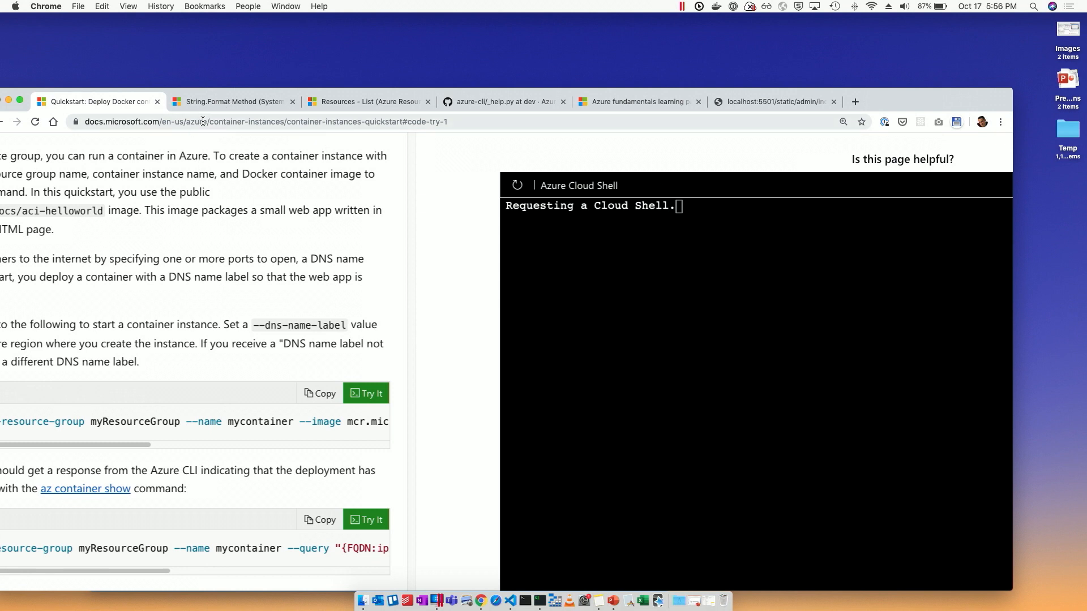
Load the Container Instances CLI quickstart URL, without its anchor, in the String.Format tab.
{"action": "left_click", "coordinate": [233, 102]}
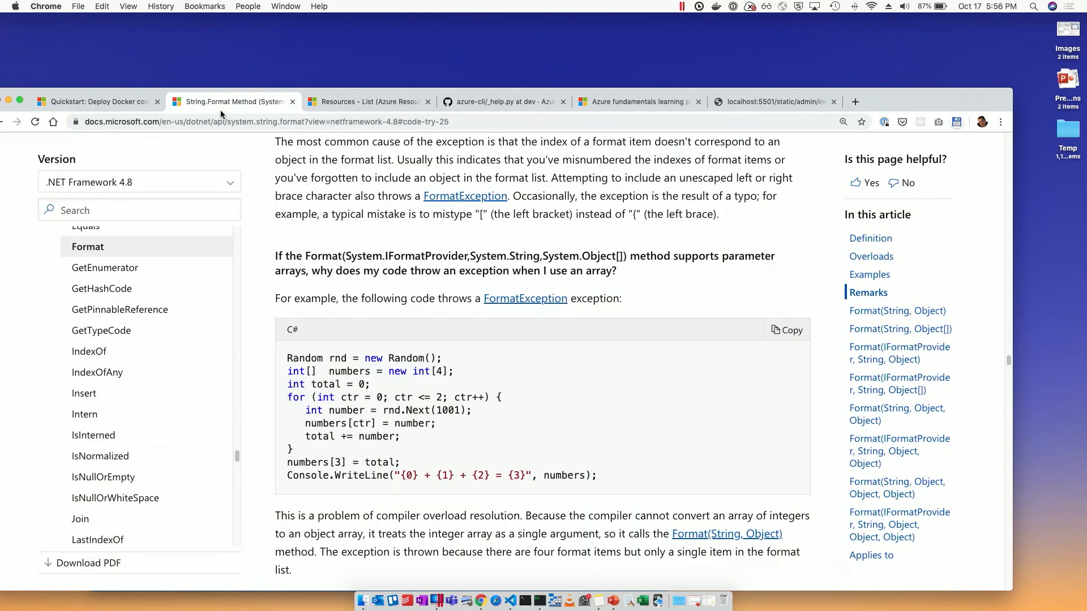
{"action": "left_click", "coordinate": [277, 121]}
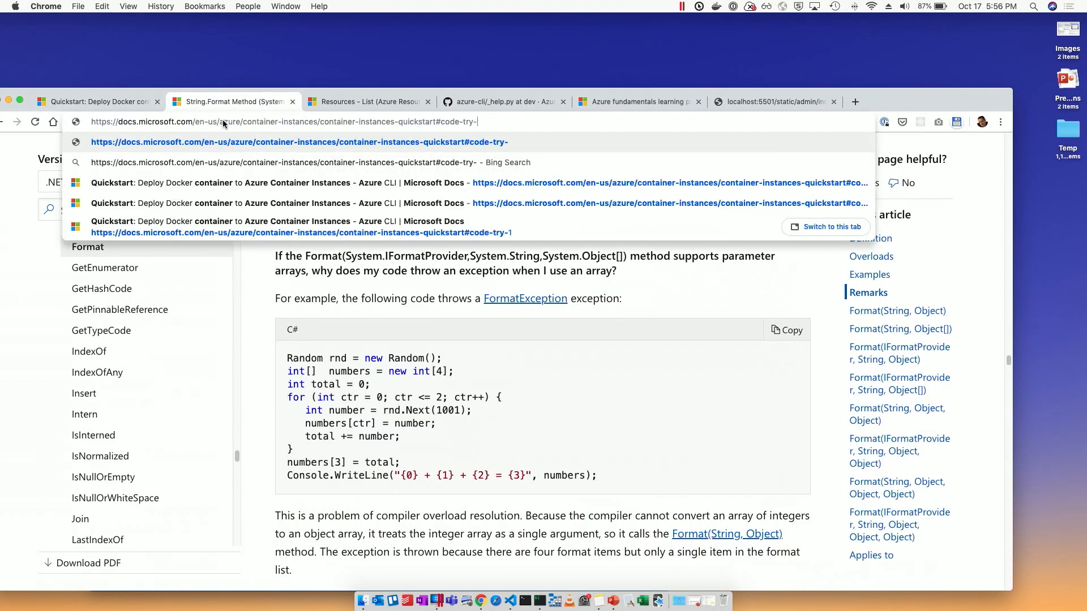
{"action": "key", "text": "backspace"}
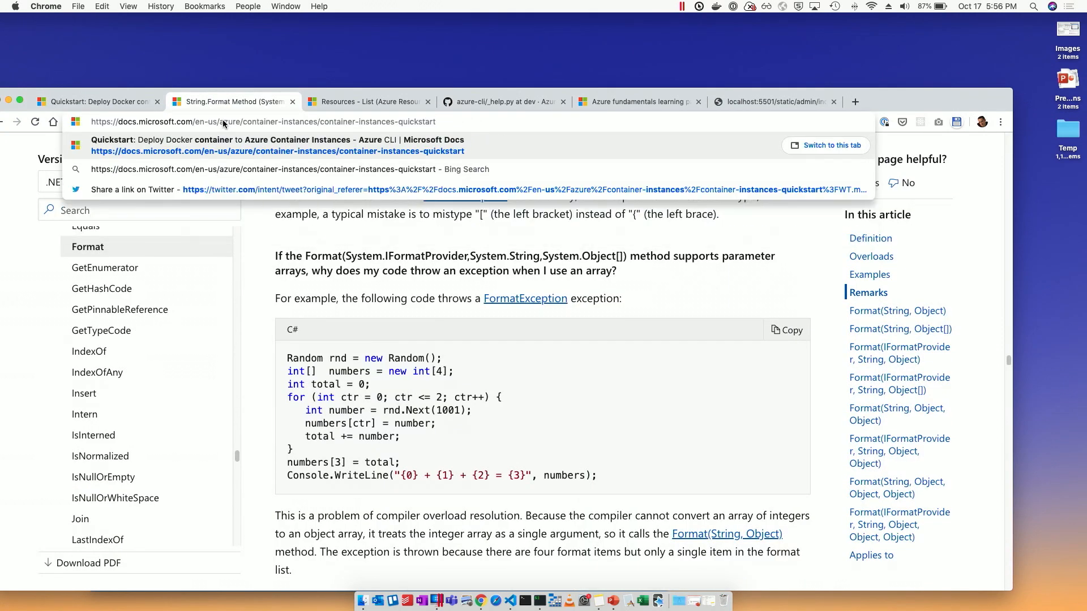
{"action": "left_click", "coordinate": [277, 146]}
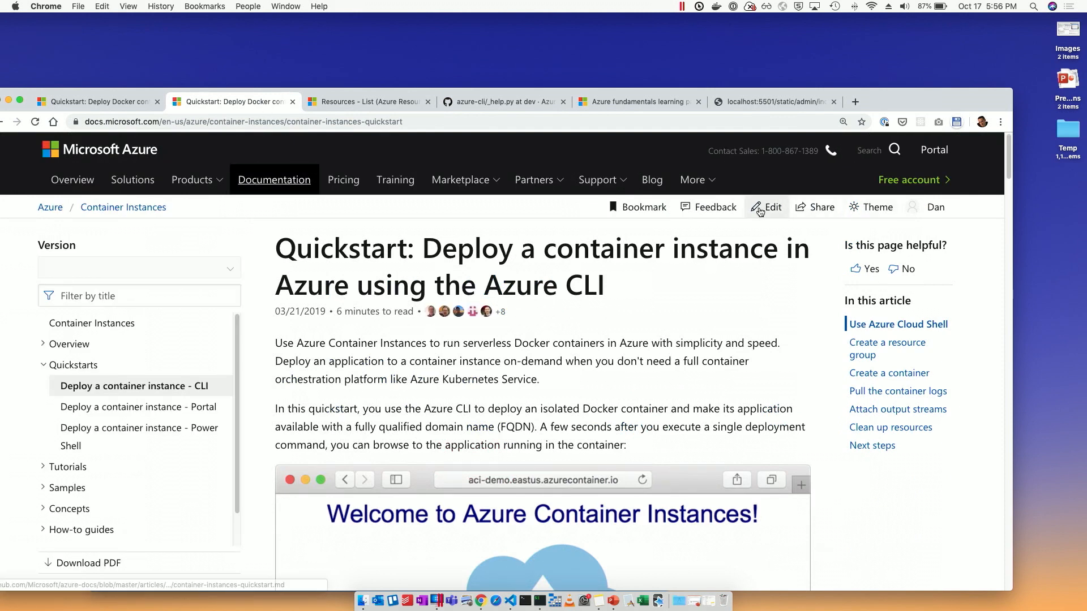
Edit the quickstart's markdown in a GitHub fork and preview its rendered metadata and heading.
{"action": "left_click", "coordinate": [771, 207]}
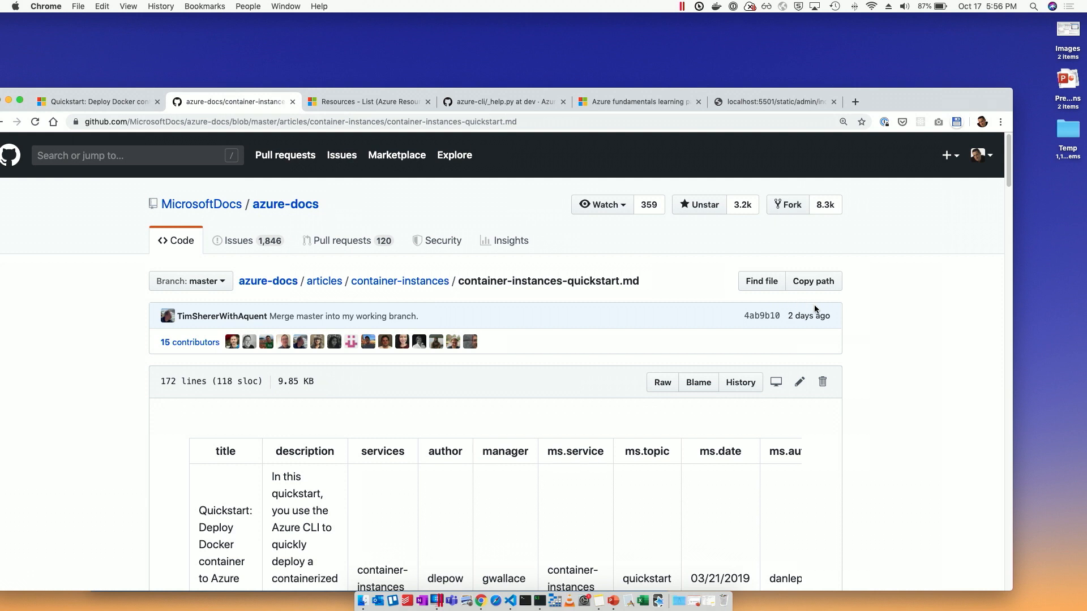
{"action": "scroll", "scroll_direction": "down", "scroll_amount": 3}
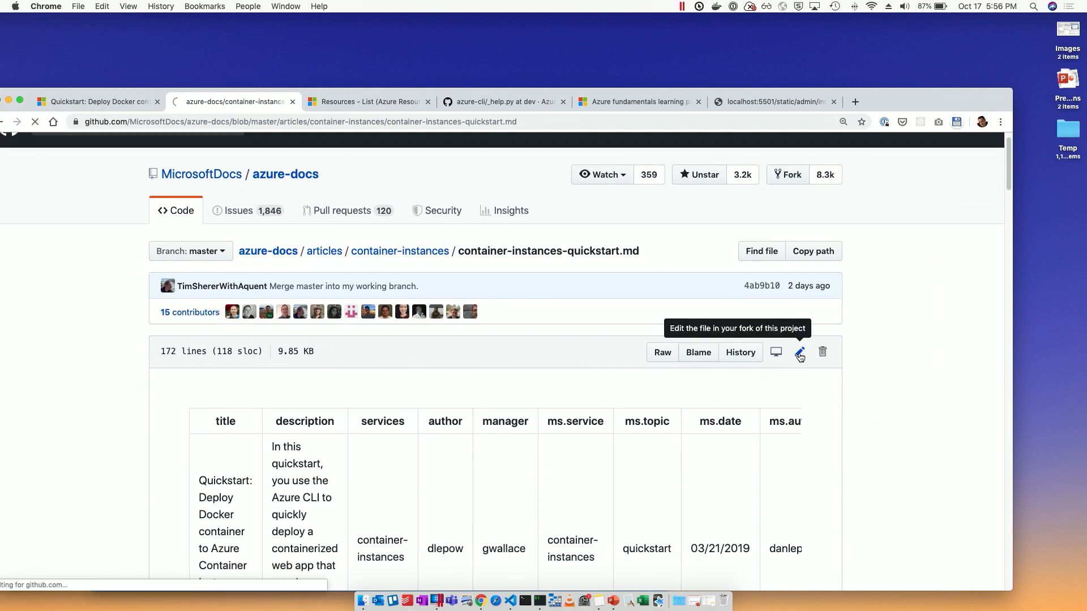
{"action": "left_click", "coordinate": [799, 352]}
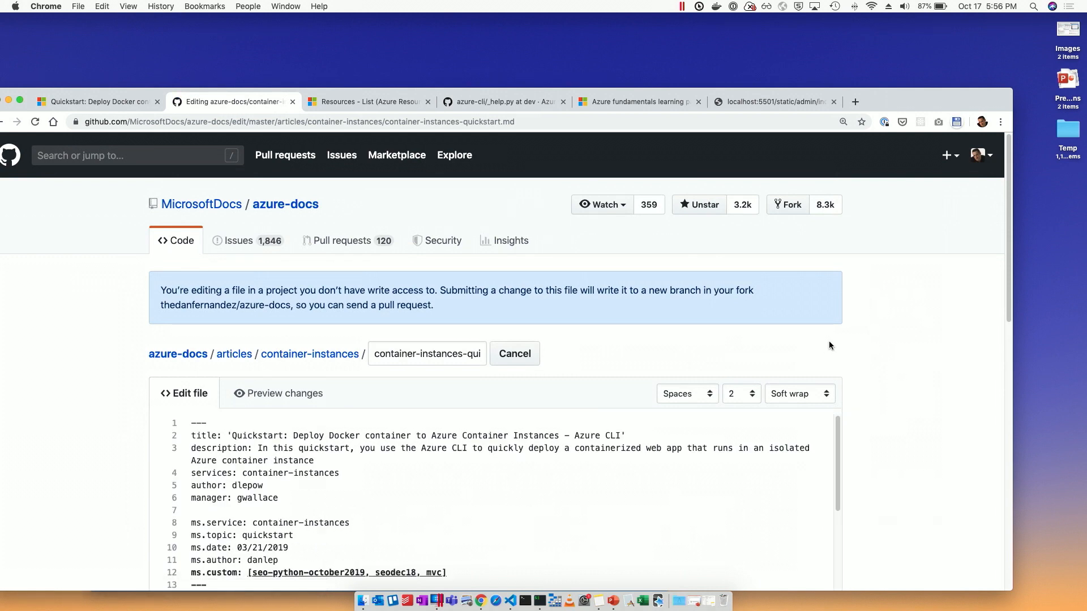
{"action": "scroll", "scroll_direction": "down", "scroll_amount": 3}
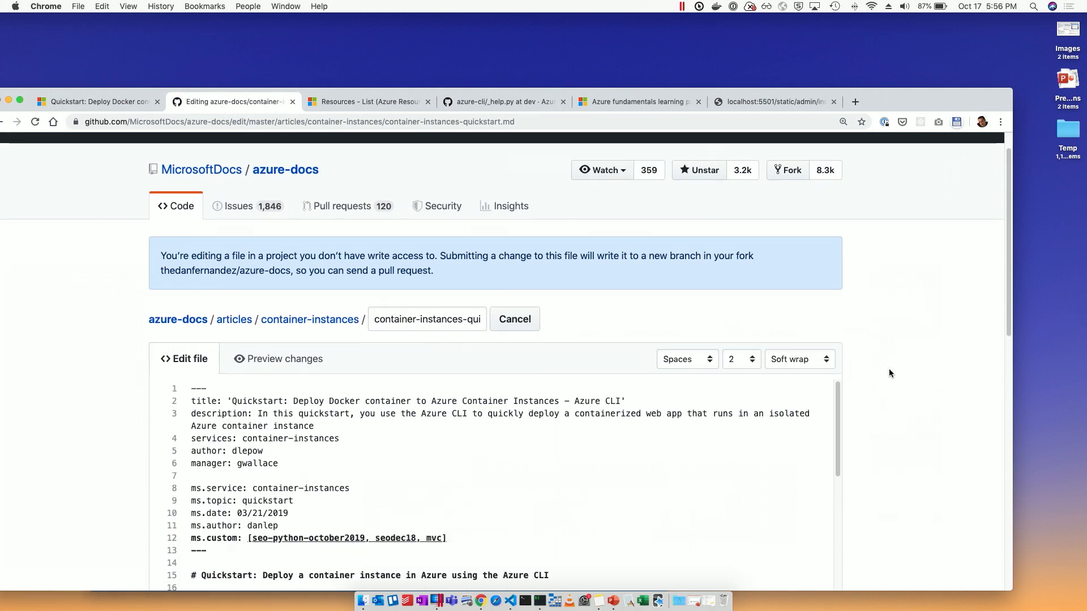
{"action": "mouse_move", "coordinate": [896, 336]}
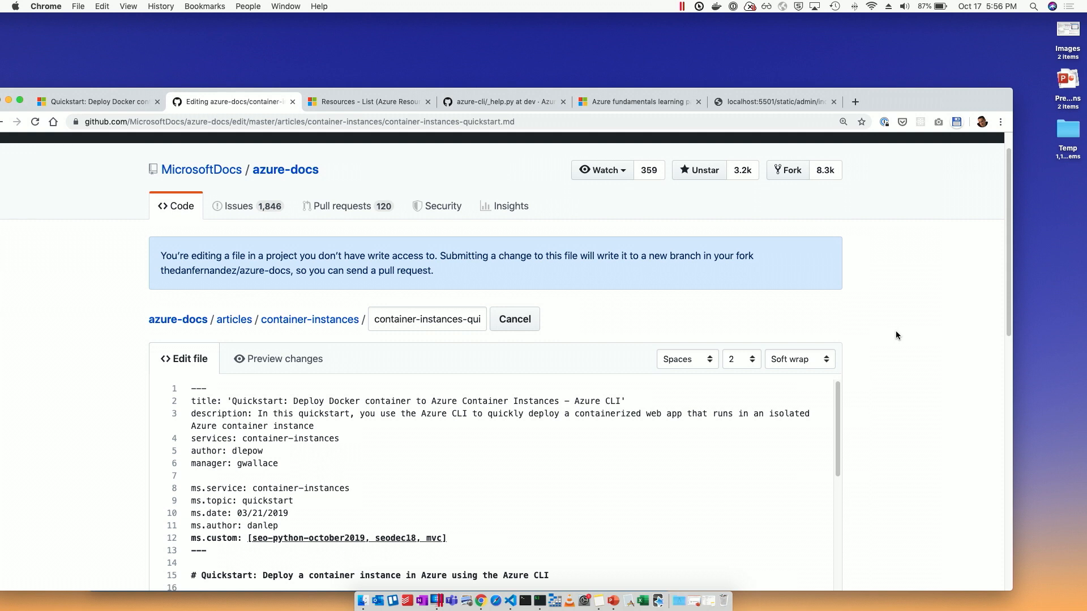
{"action": "mouse_move", "coordinate": [905, 327]}
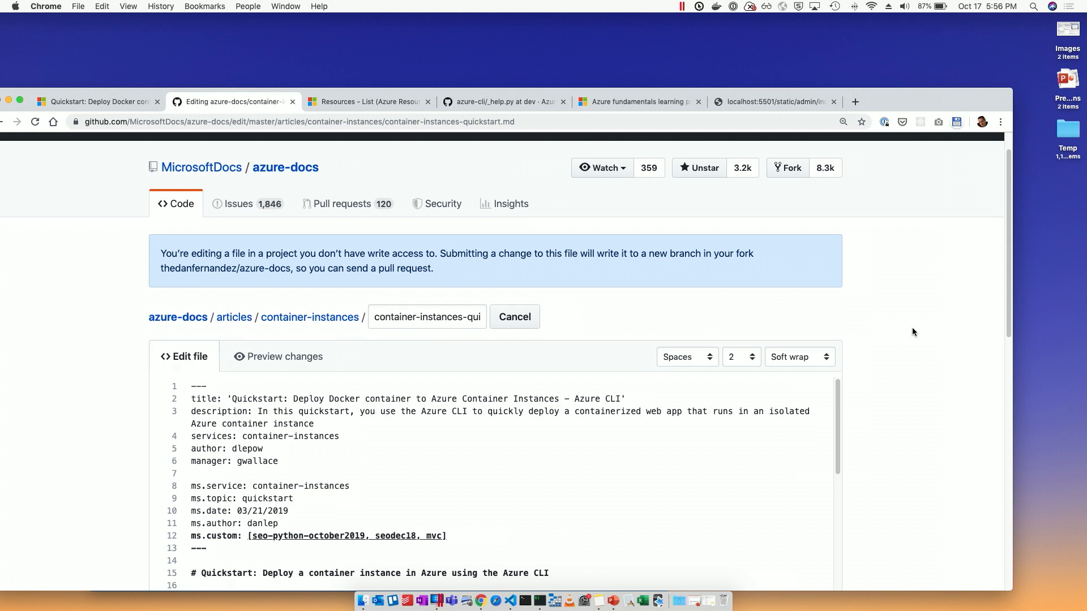
{"action": "scroll", "scroll_direction": "down", "scroll_amount": 3}
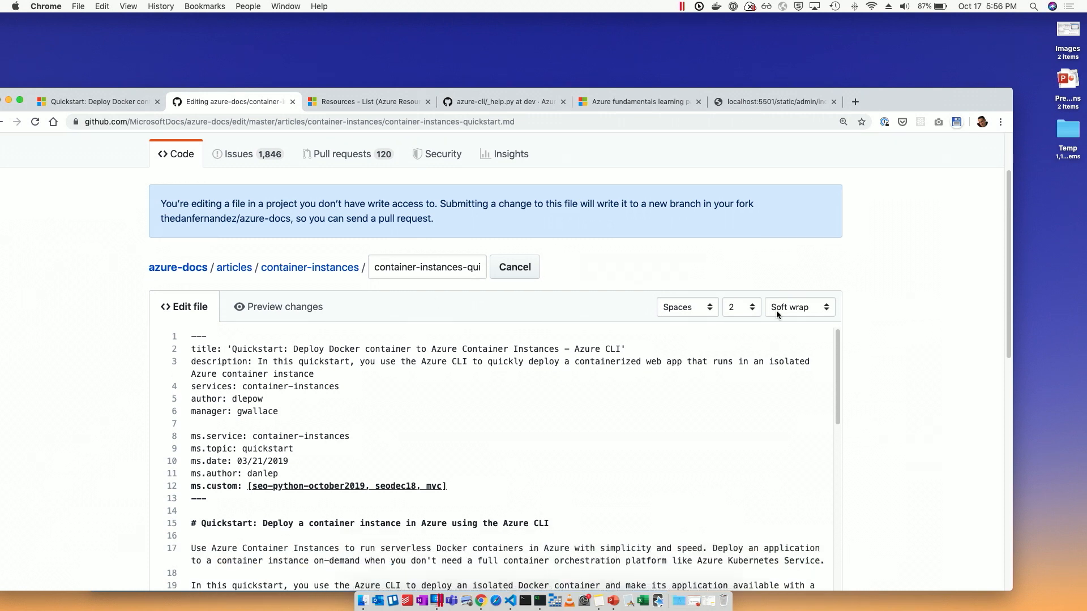
{"action": "mouse_move", "coordinate": [315, 422]}
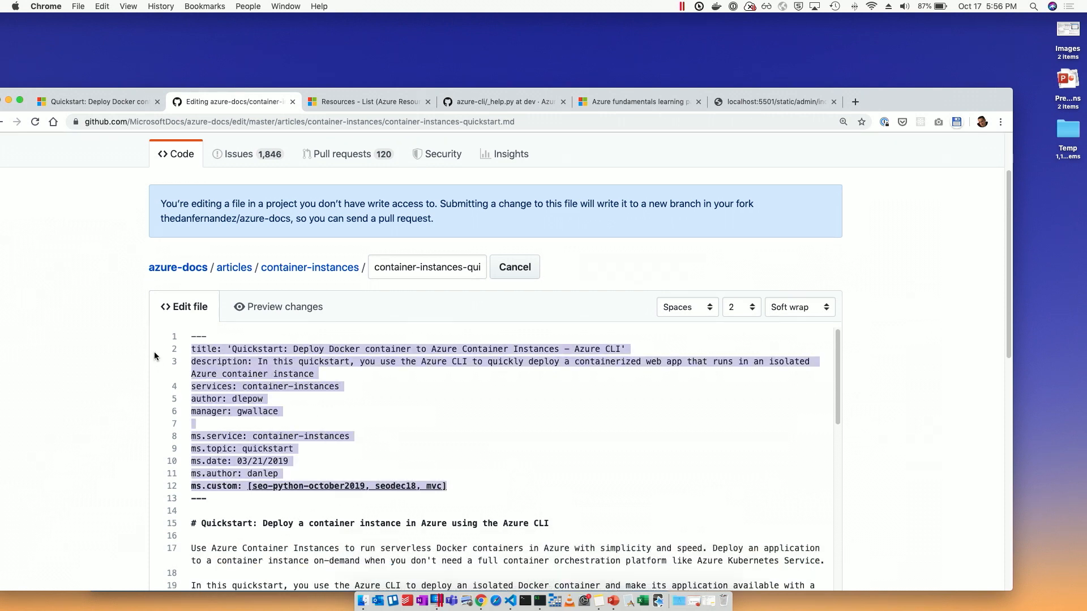
{"action": "mouse_move", "coordinate": [242, 287]}
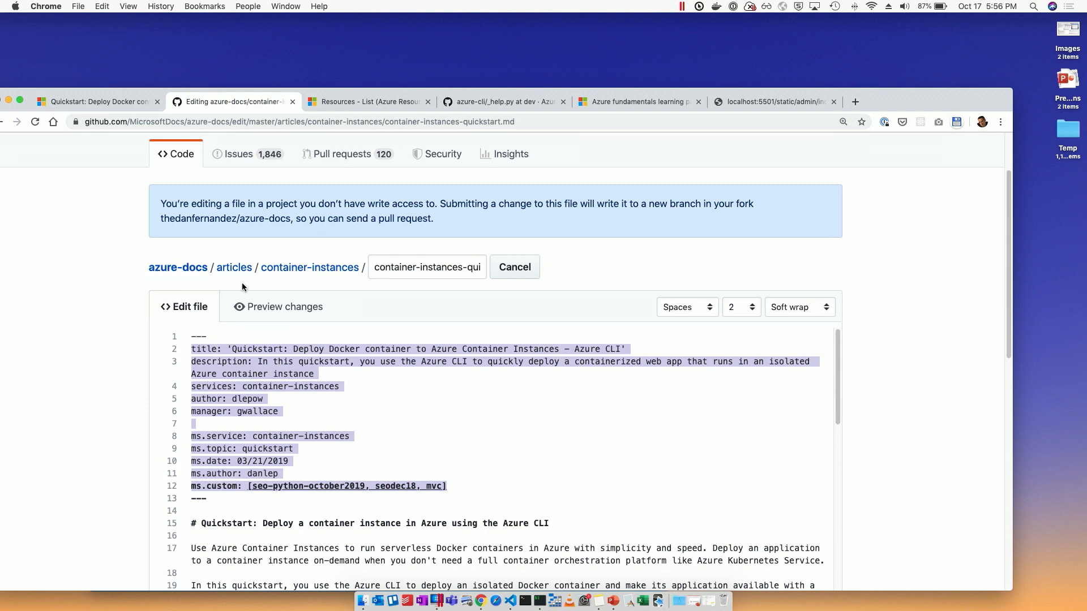
{"action": "mouse_move", "coordinate": [252, 310]}
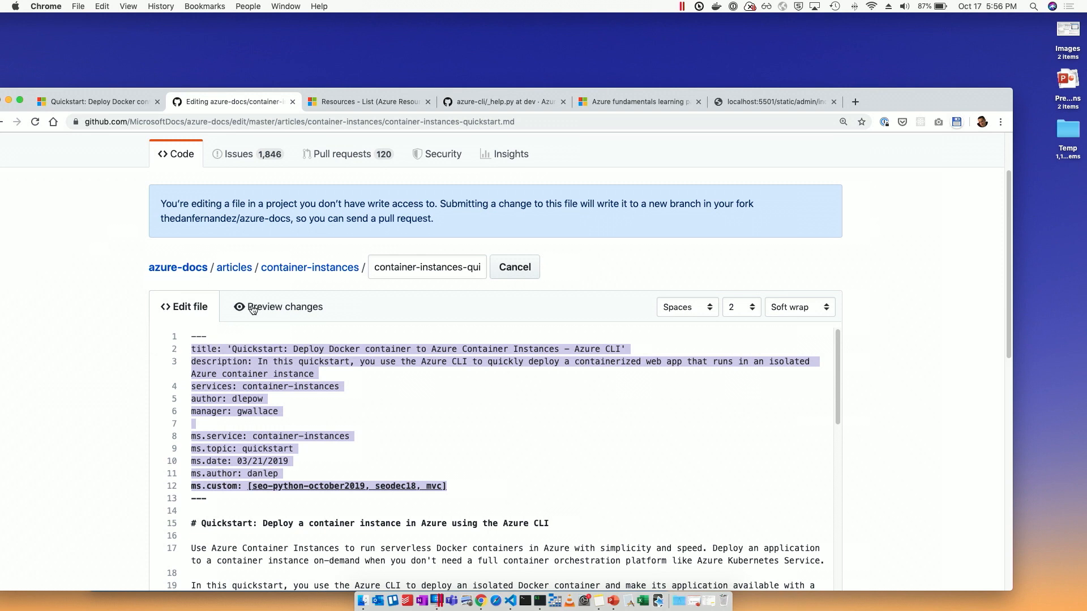
{"action": "left_click", "coordinate": [284, 307]}
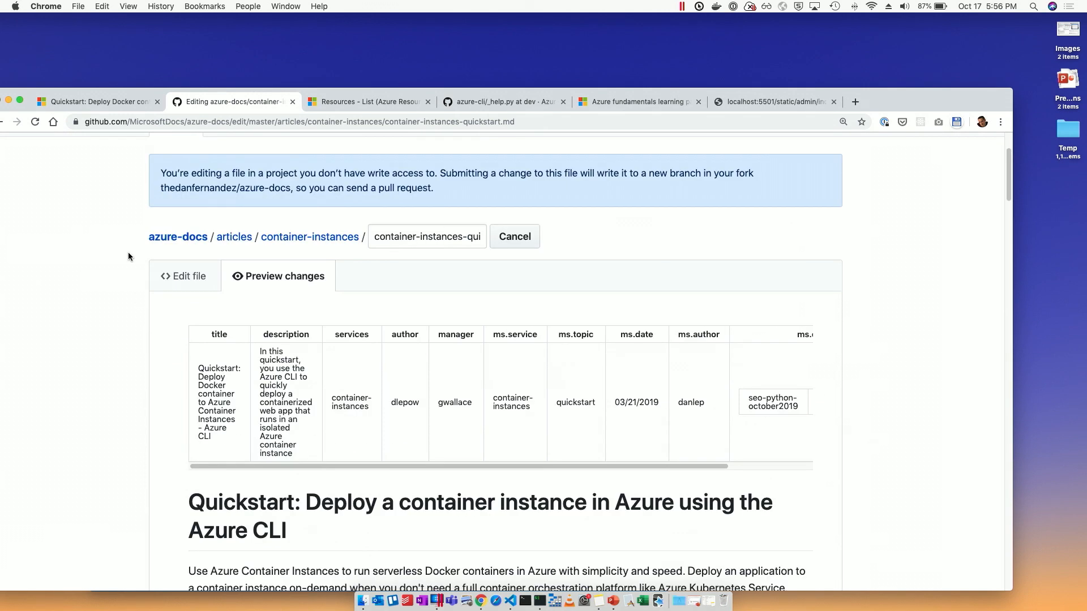
Find the azurecli-interactive group create block in the markdown, then return to the quickstart tab.
{"action": "left_click", "coordinate": [182, 276]}
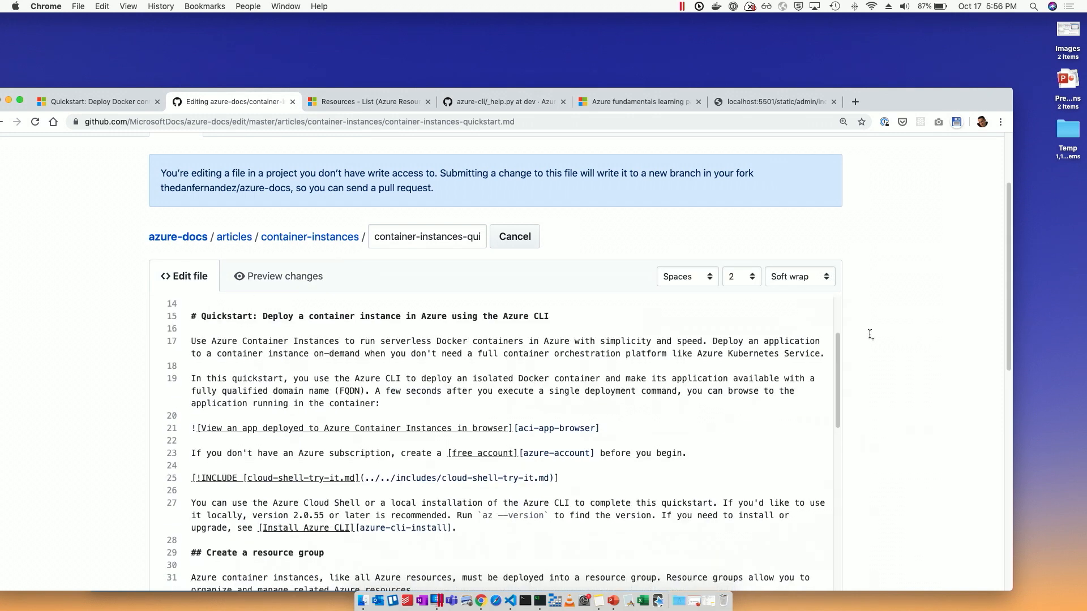
{"action": "scroll", "scroll_direction": "down", "scroll_amount": 3}
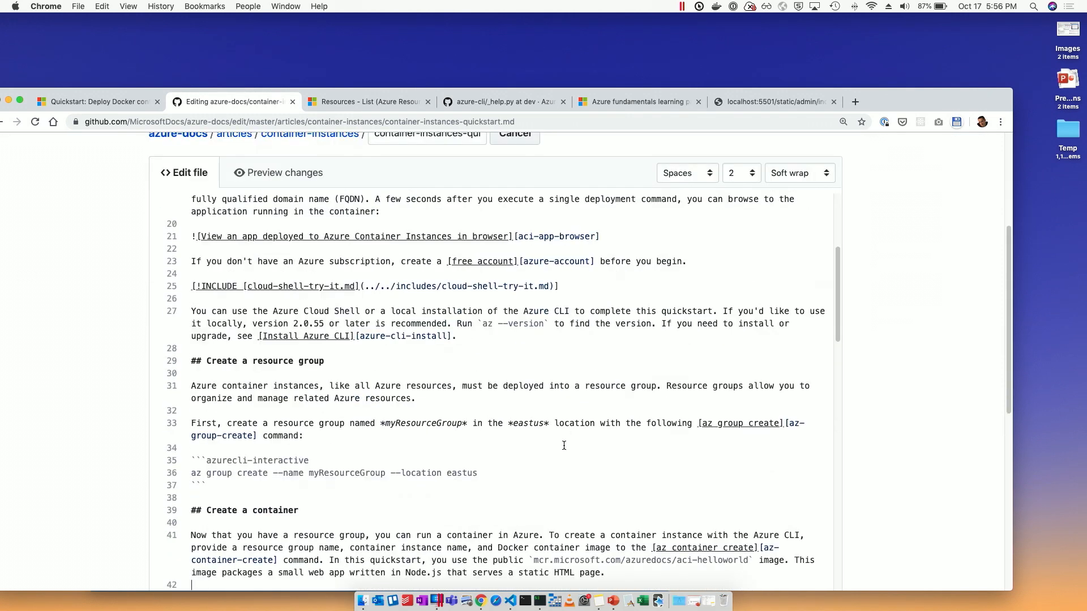
{"action": "scroll", "scroll_direction": "down", "scroll_amount": 3}
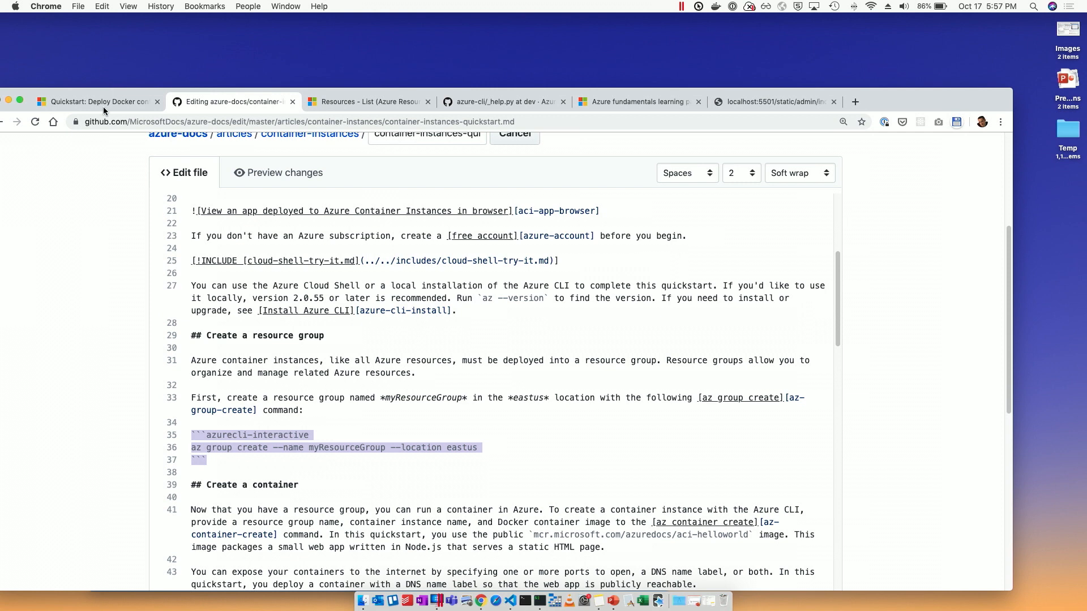
{"action": "left_click", "coordinate": [97, 101]}
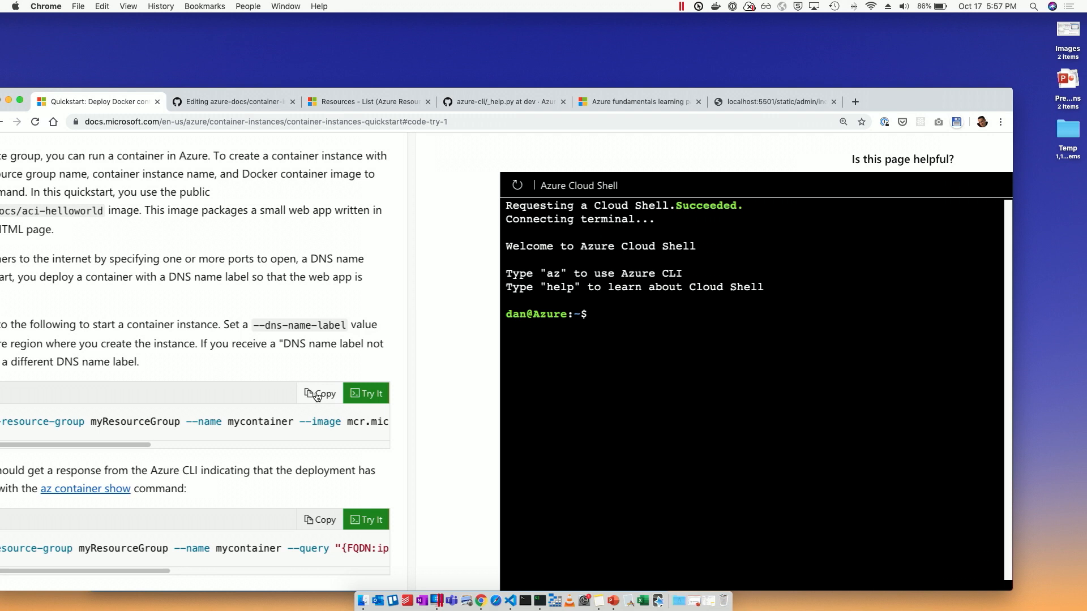
{"action": "mouse_move", "coordinate": [705, 343]}
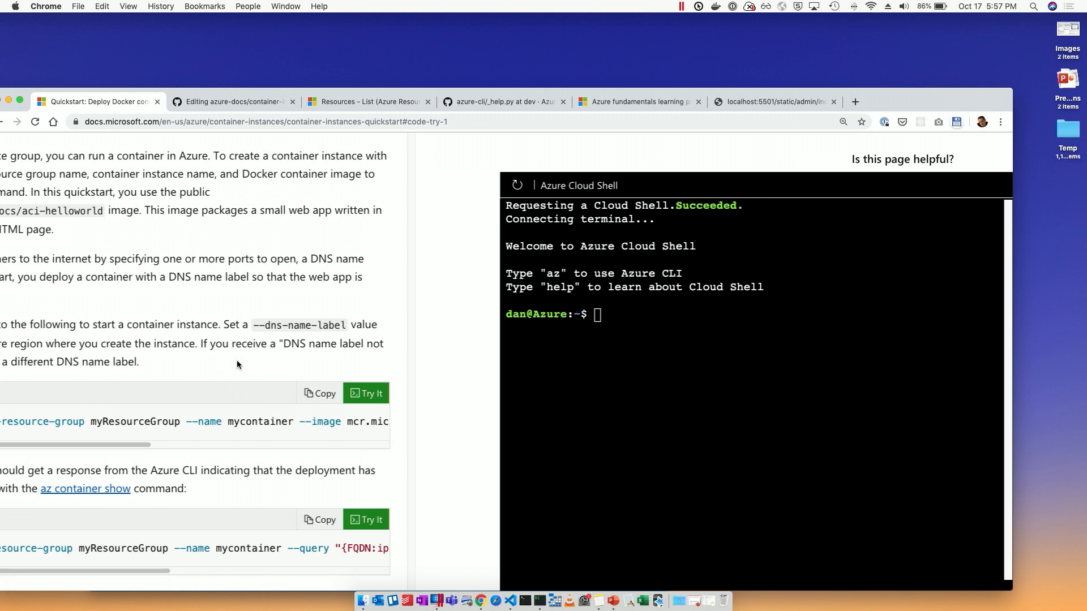
{"action": "mouse_move", "coordinate": [136, 33]}
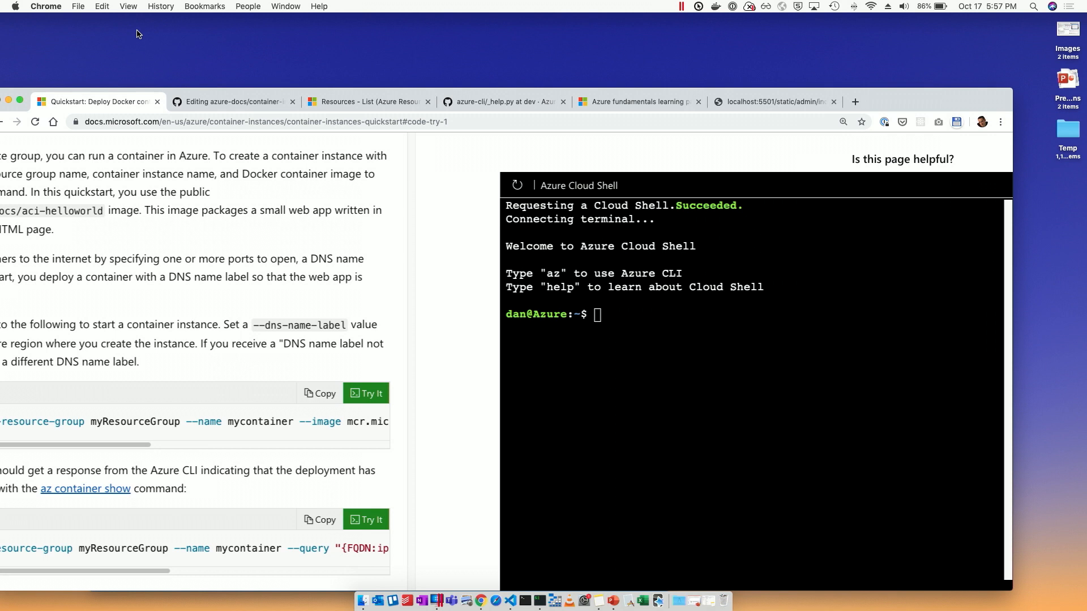
Switch back to the Editing azure-docs GitHub tab once Cloud Shell is ready.
{"action": "left_click", "coordinate": [234, 101]}
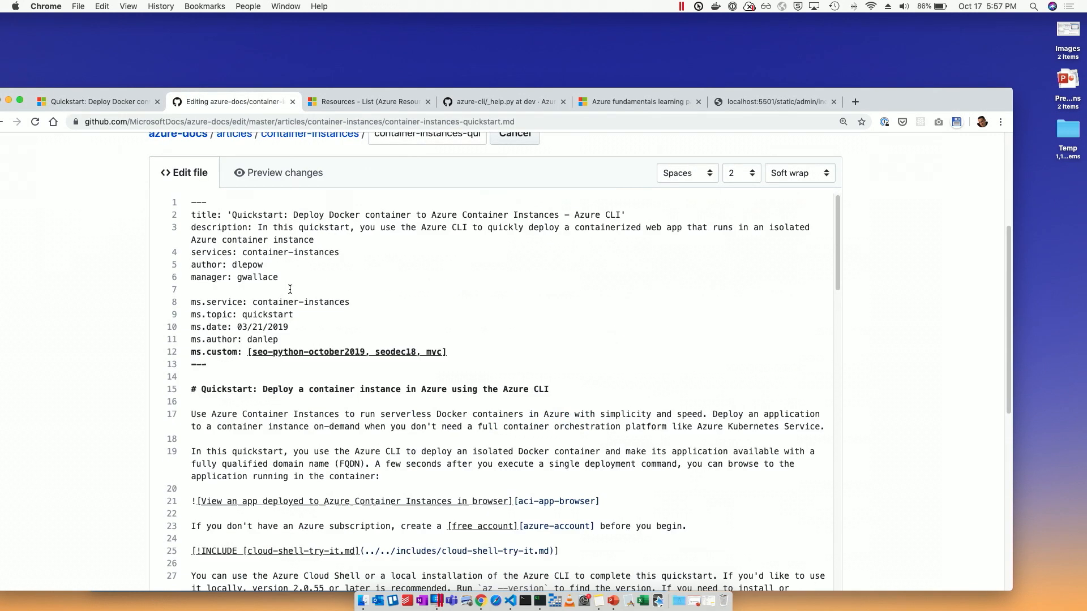